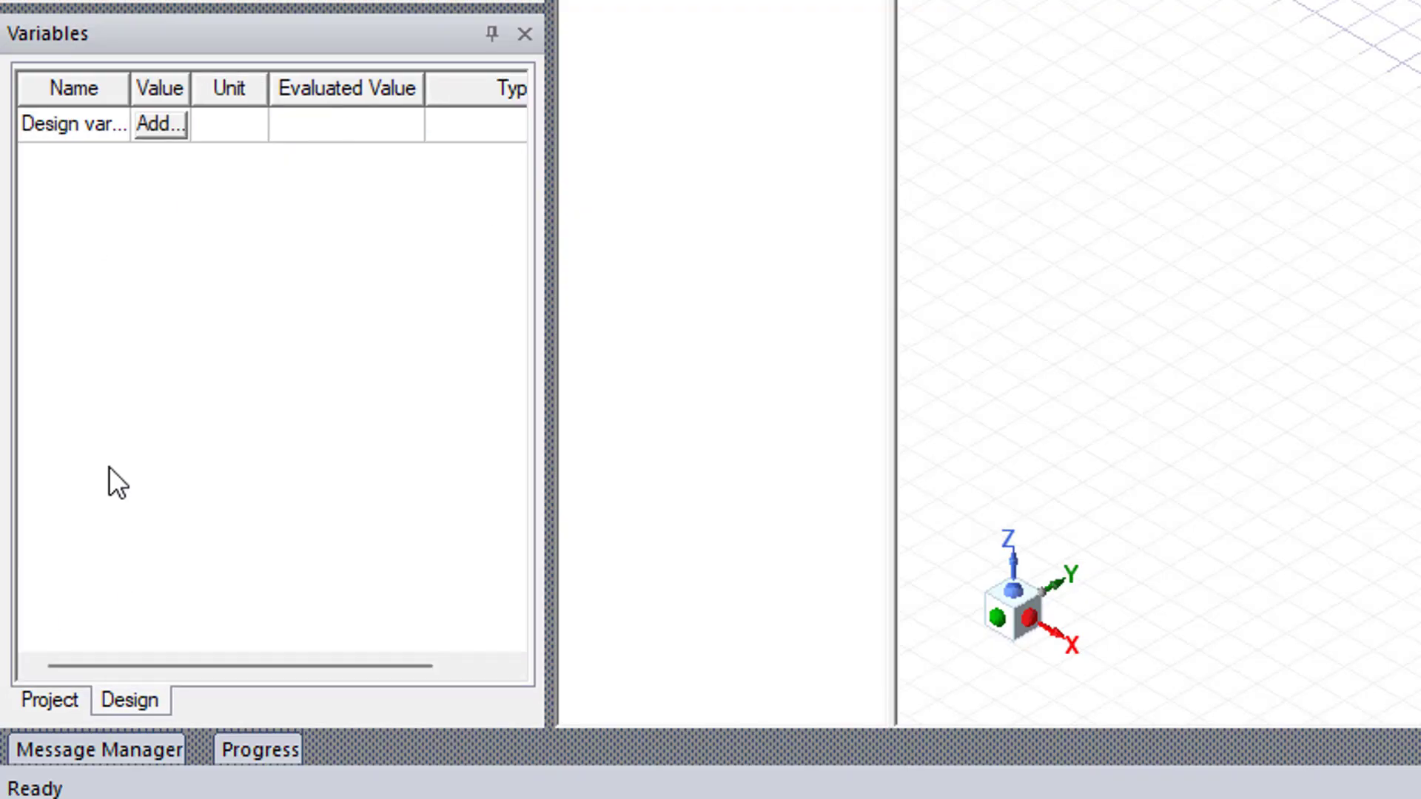
- Start adding the design variables d=1.024mm, a=10cm, wire_rad=d/2 and N=14
left_click(159, 123)
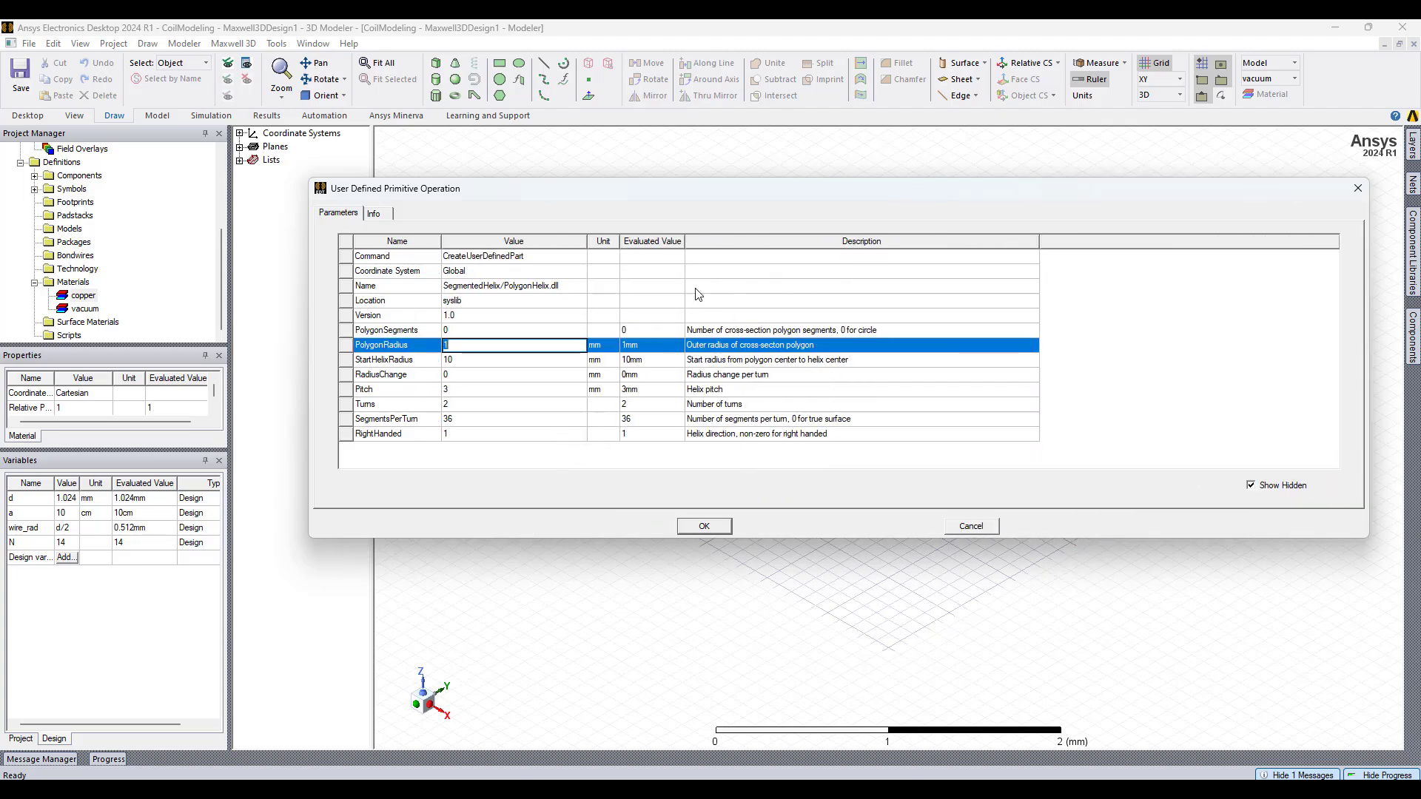
- Set the helix PolygonRadius to wire_rad and StartHelixRadius to a
type("wire_rad")
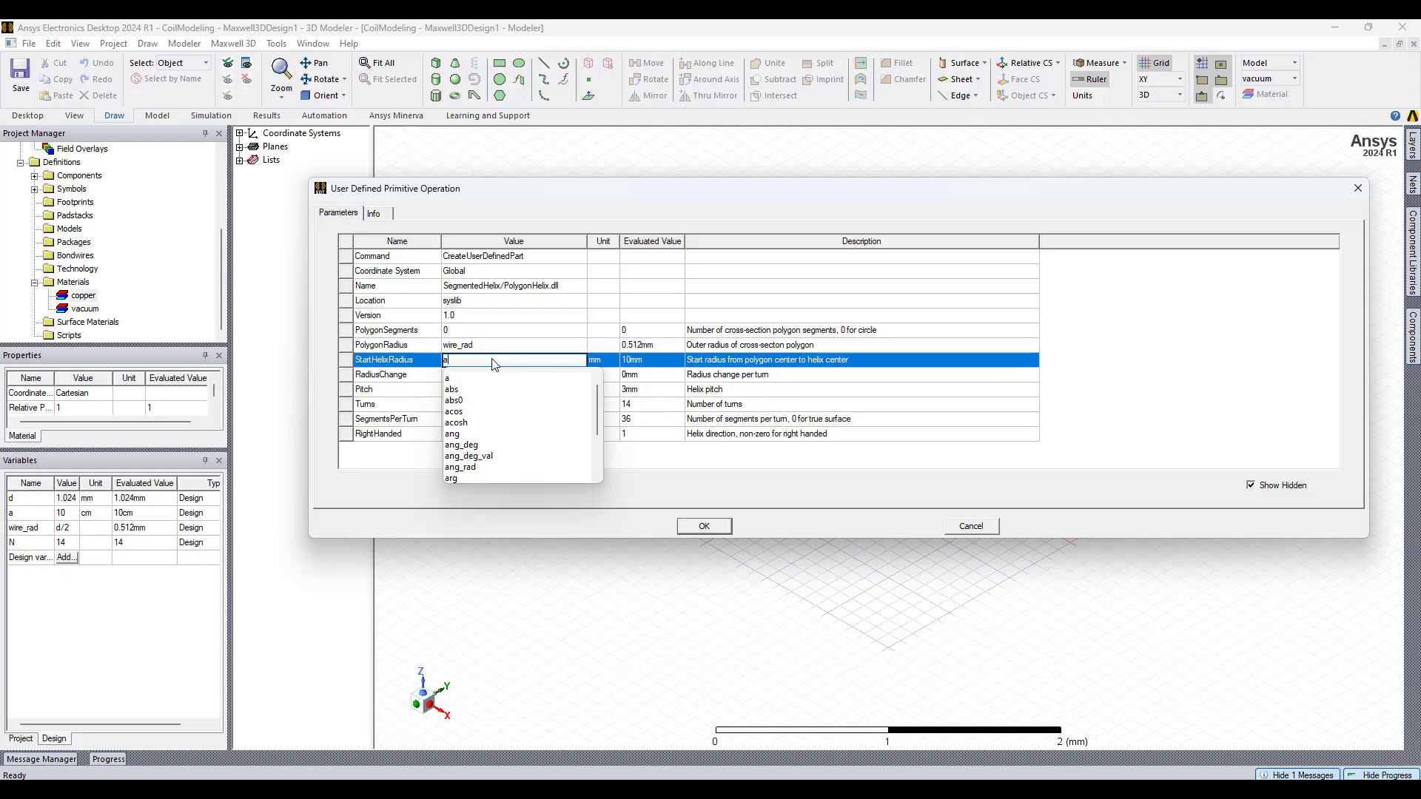
left_click(447, 378)
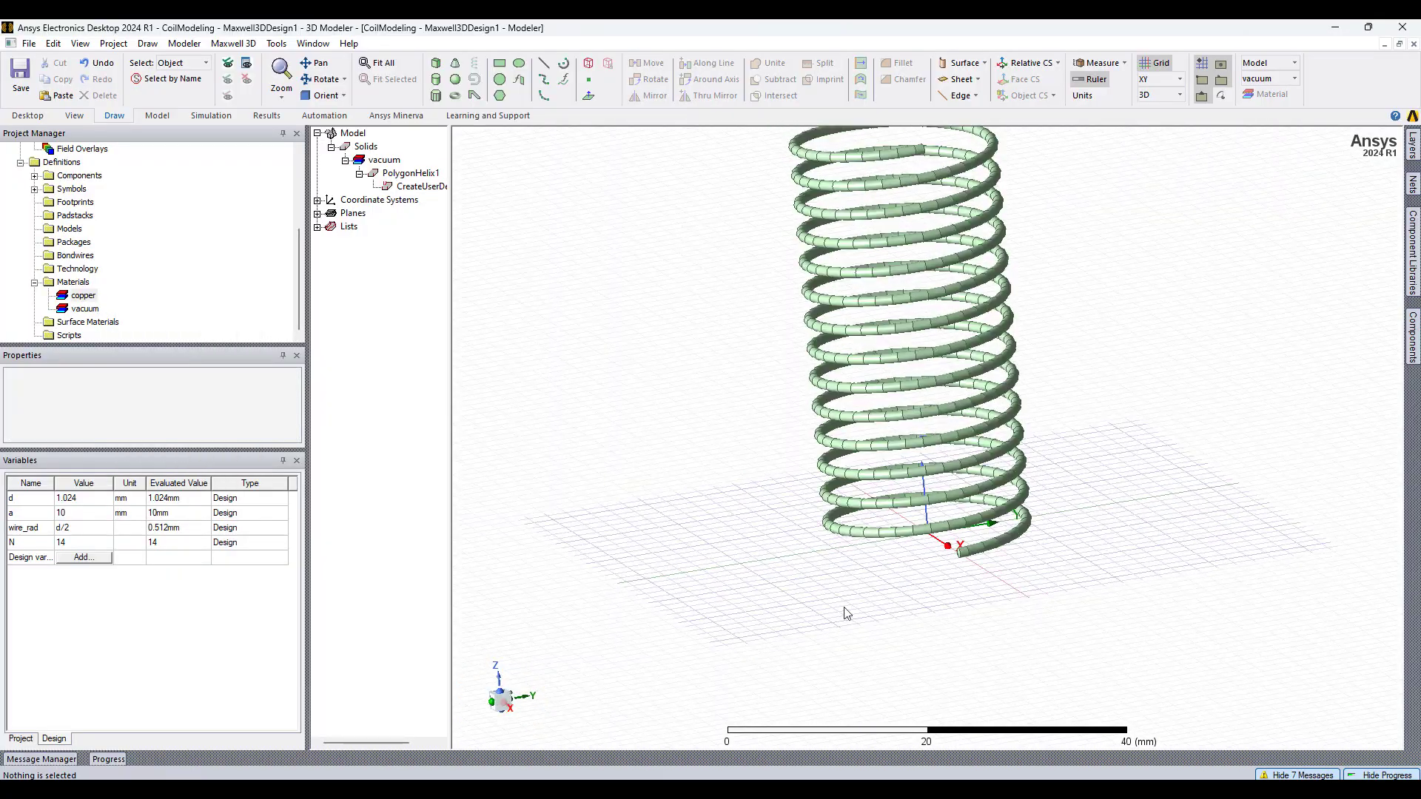
- Change PolygonHelix1's pitch to 2.15*wire_rad and its turns to N
left_click(410, 173)
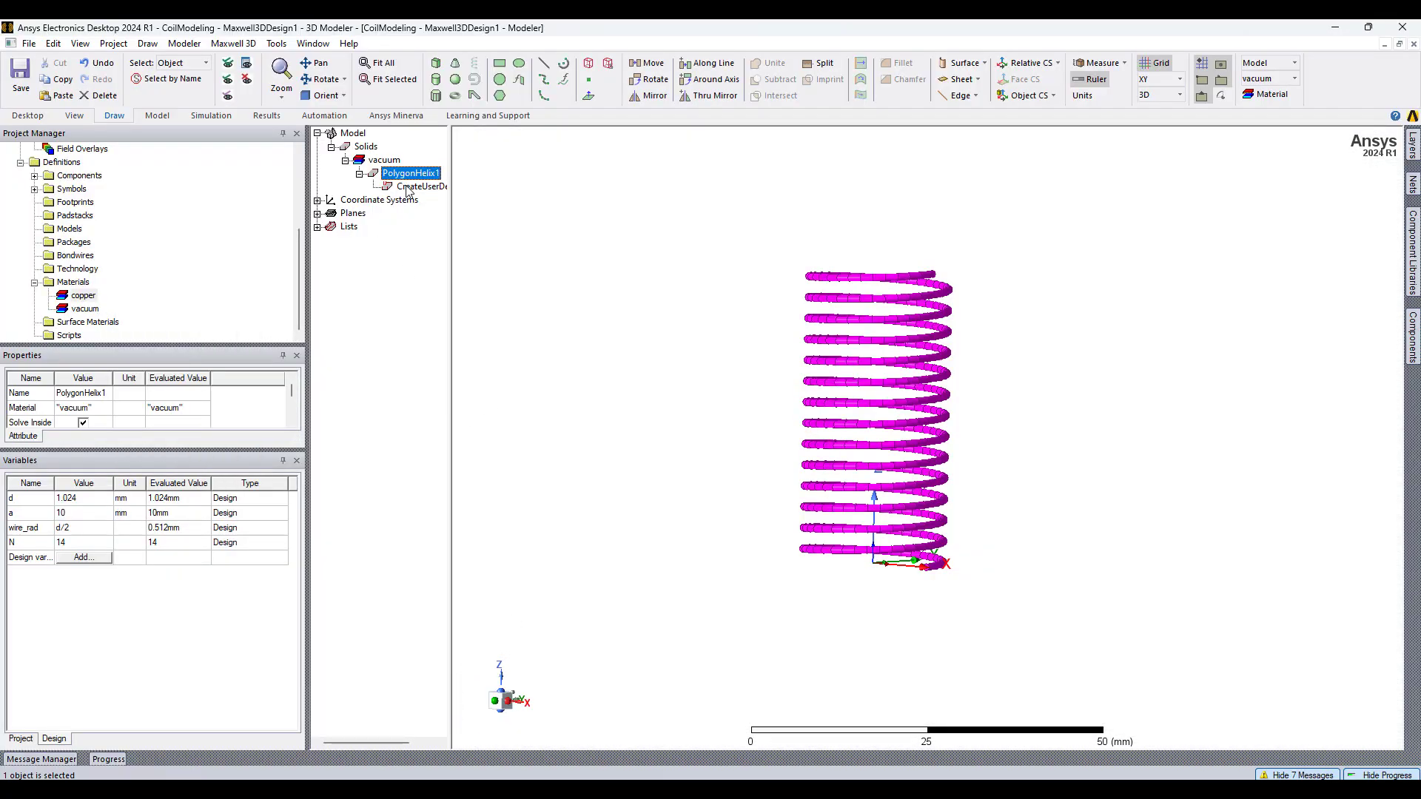
double_click(417, 186)
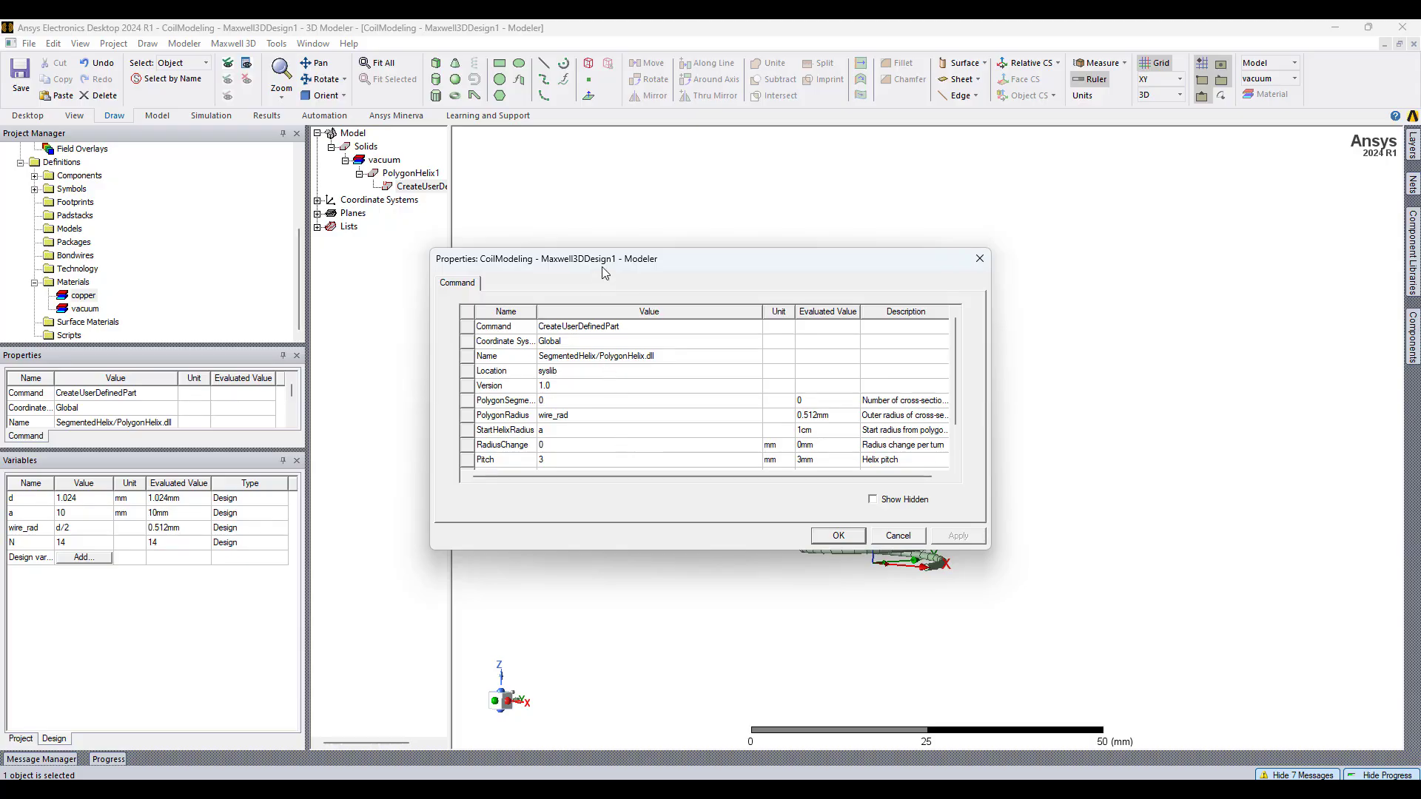
left_click_drag(603, 259, 367, 238)
type("2.15*wire_rad")
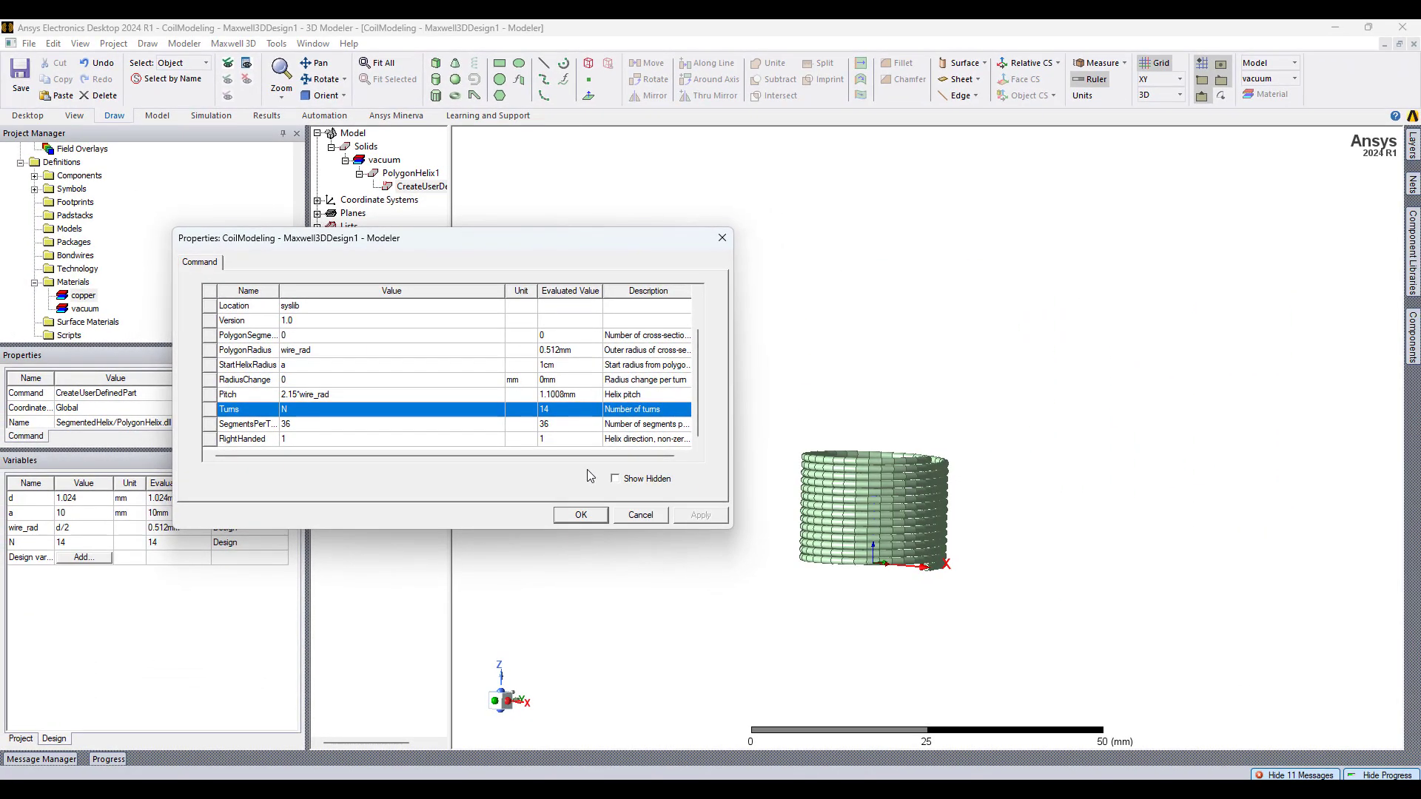
left_click(580, 515)
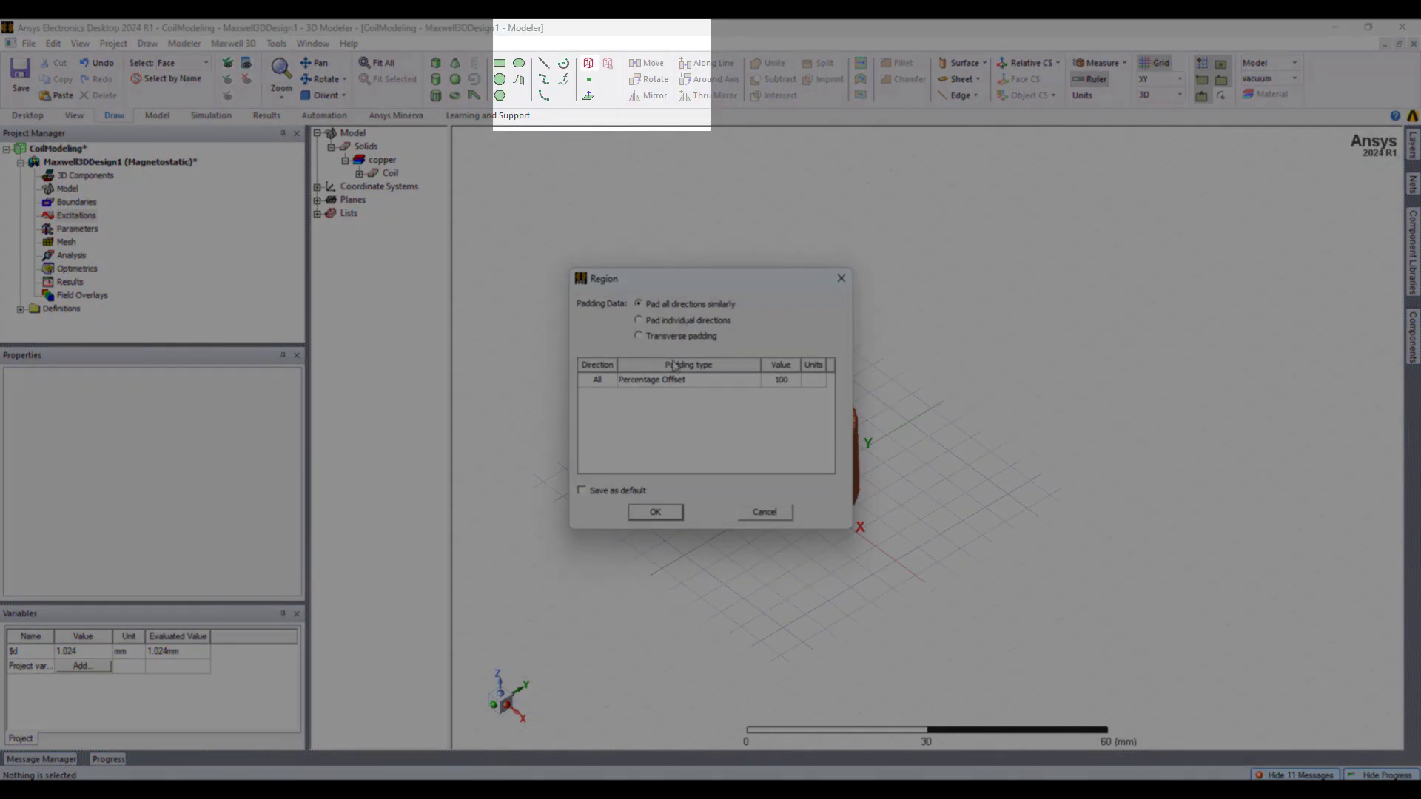
- Accept the vacuum region padded 100% in all directions and clear the selection
left_click(655, 511)
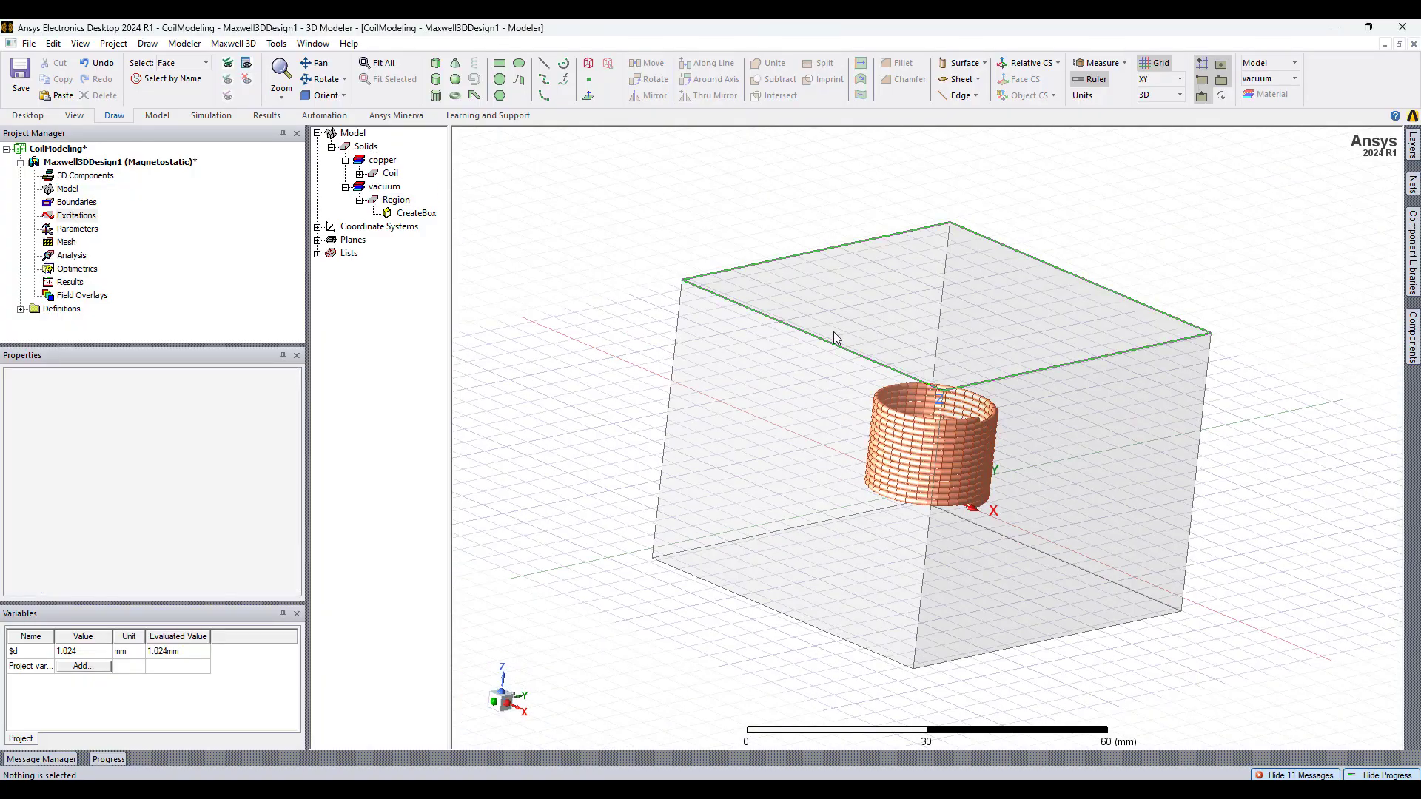
left_click(612, 336)
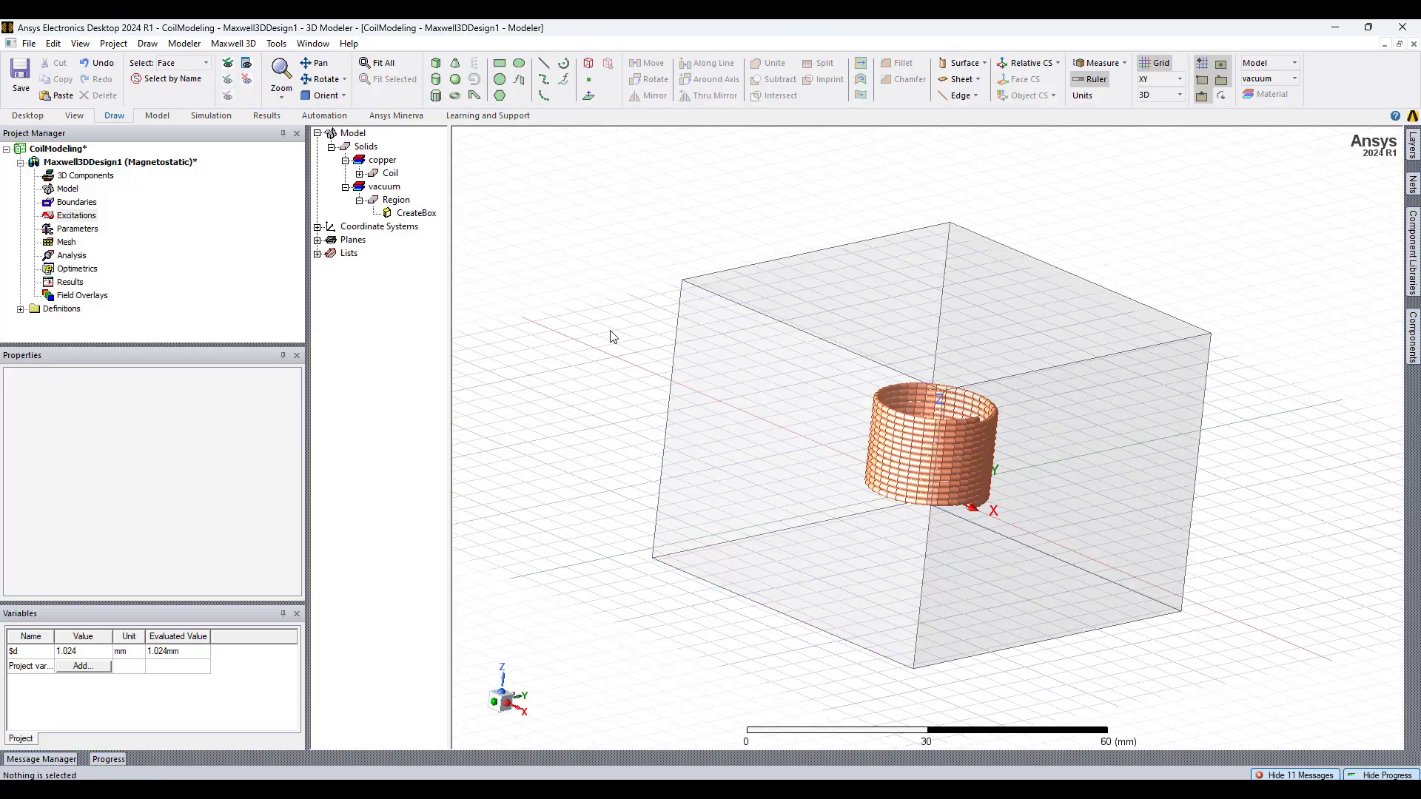
mouse_move(625, 586)
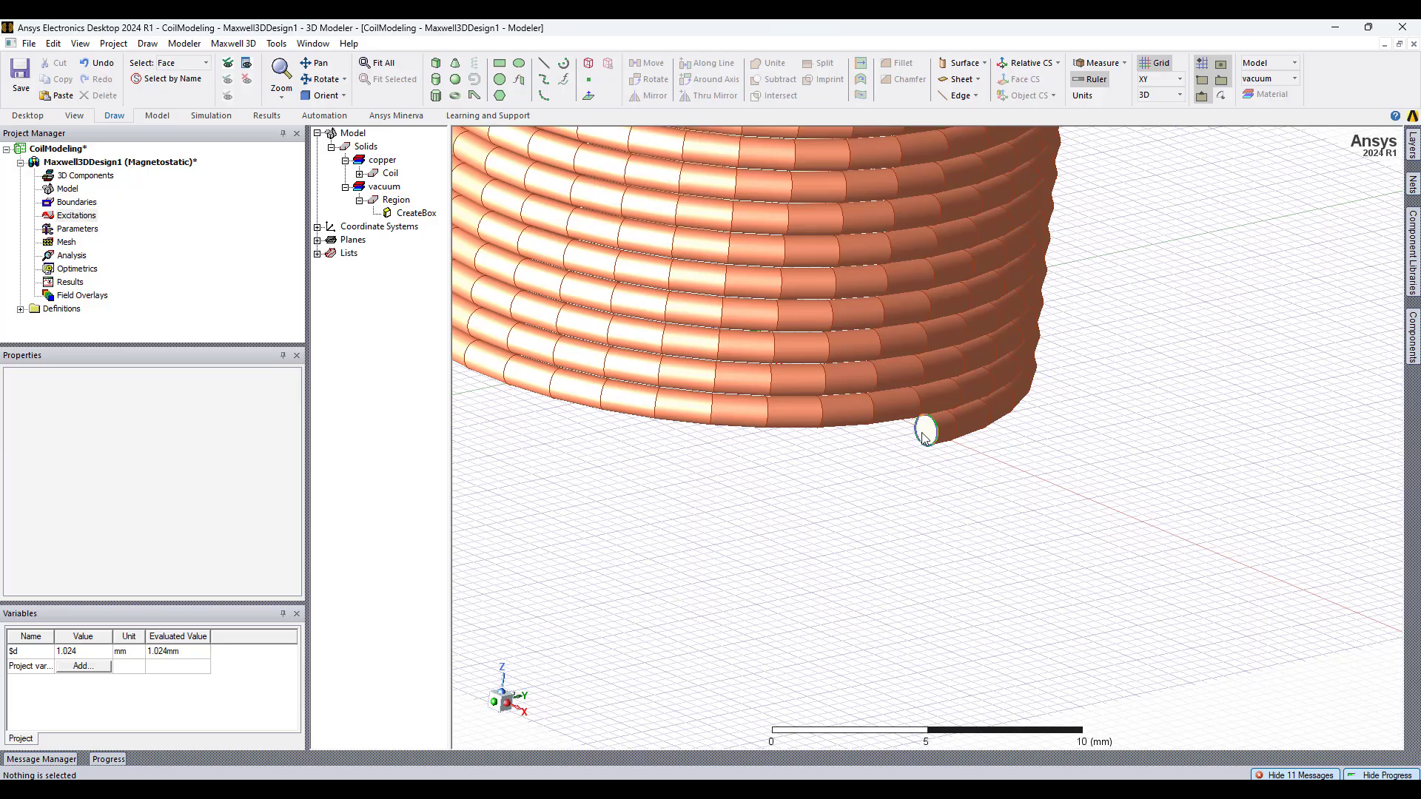
- Draw lead cylinders from the coil end faces out toward the region boundary
left_click(926, 435)
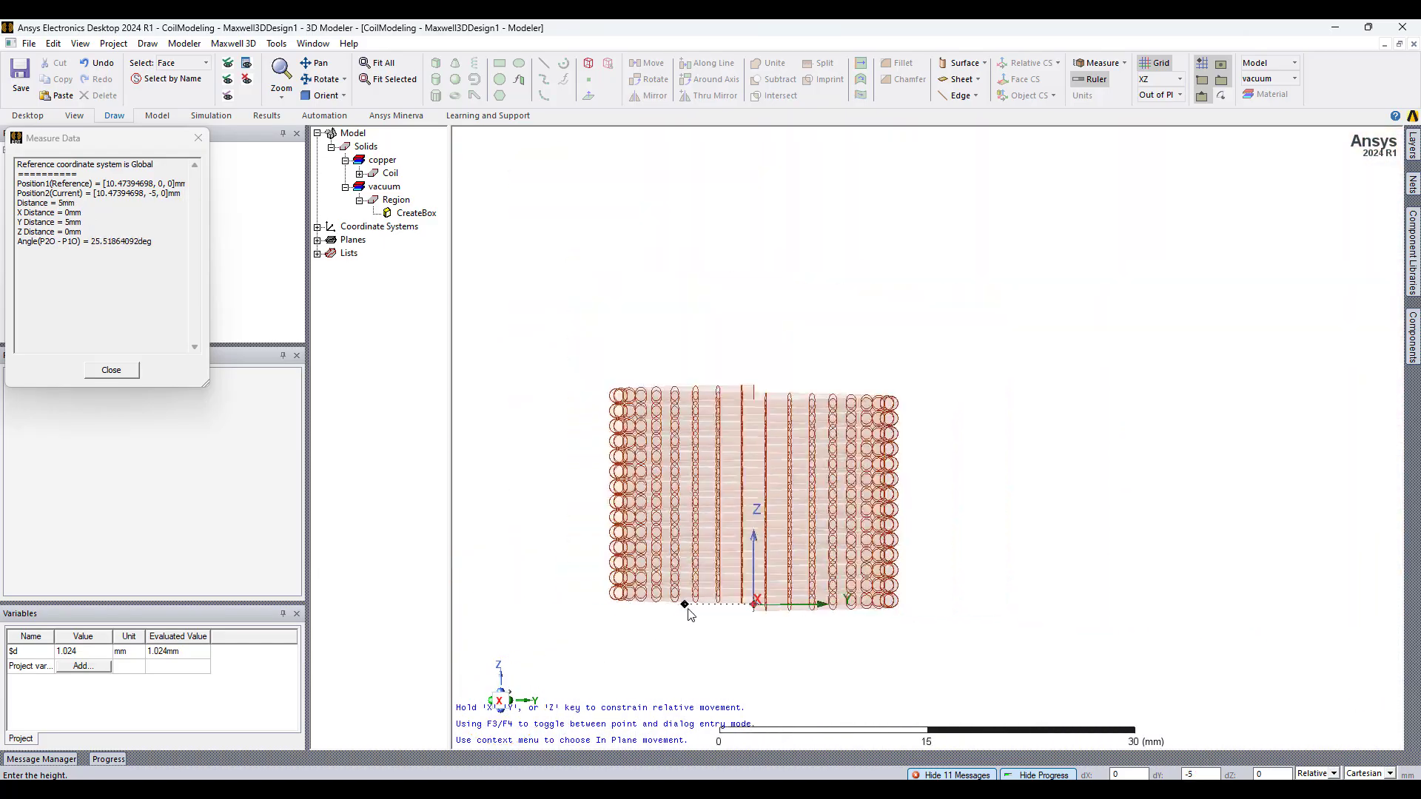
left_click_drag(684, 602, 711, 580)
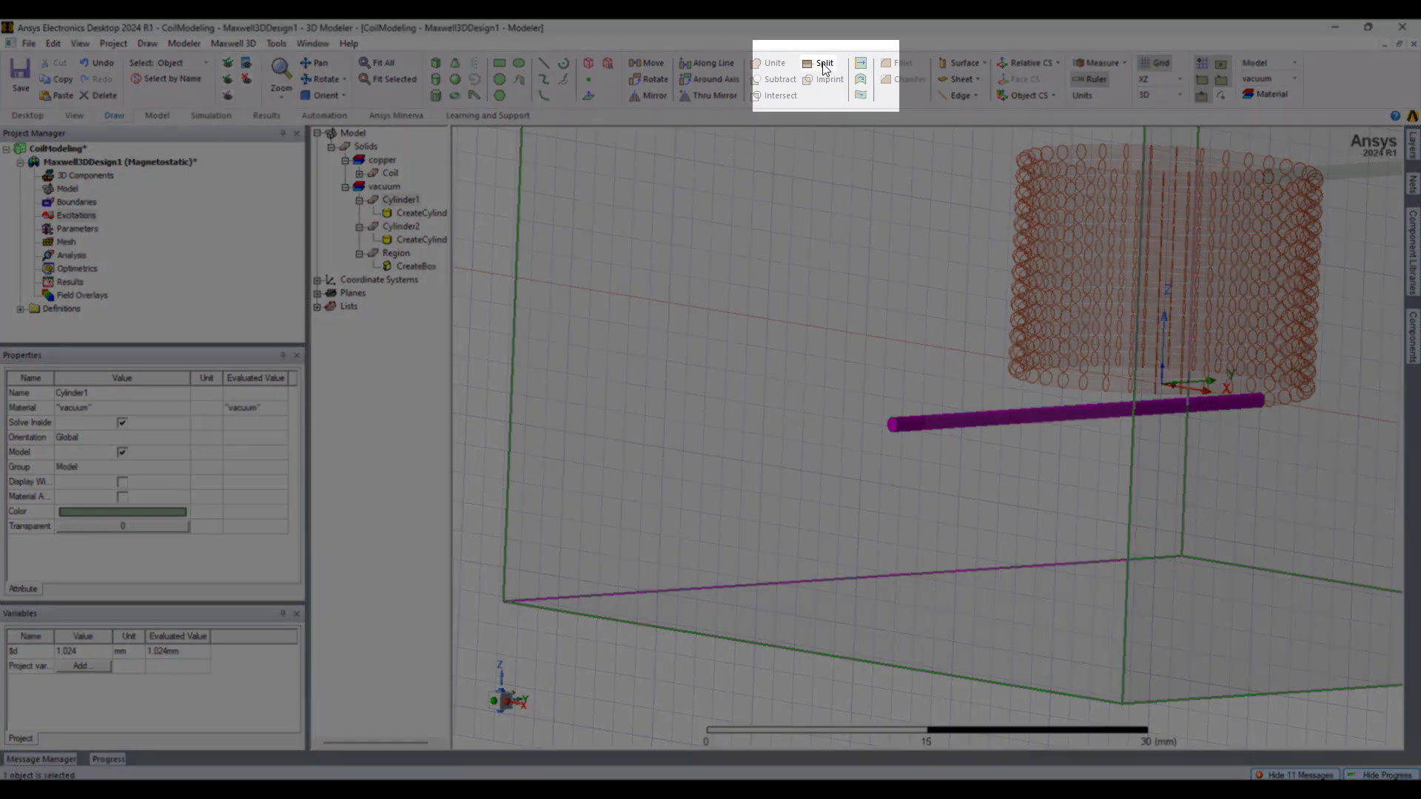
- Split the lead cylinders along planes taken from the region faces
left_click(824, 63)
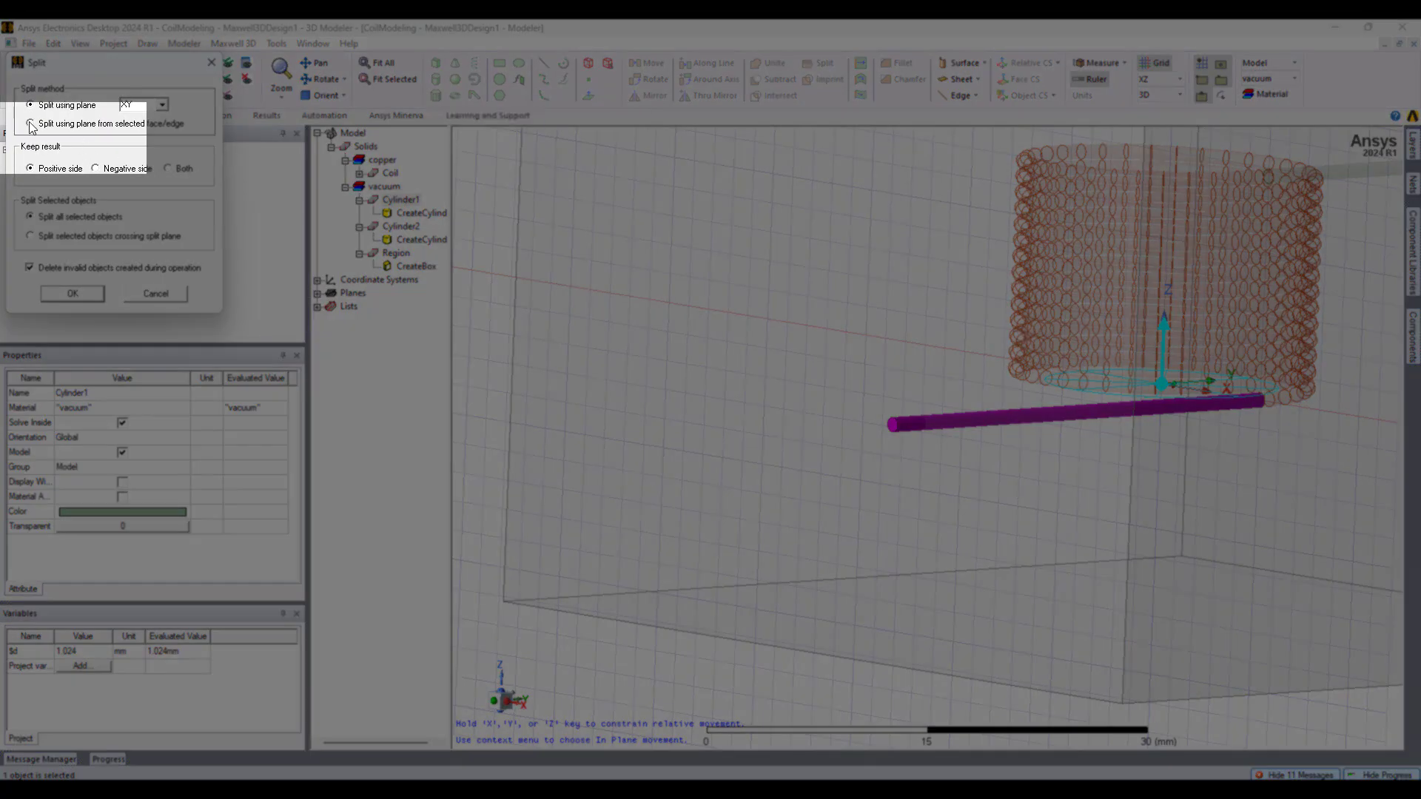
left_click(32, 123)
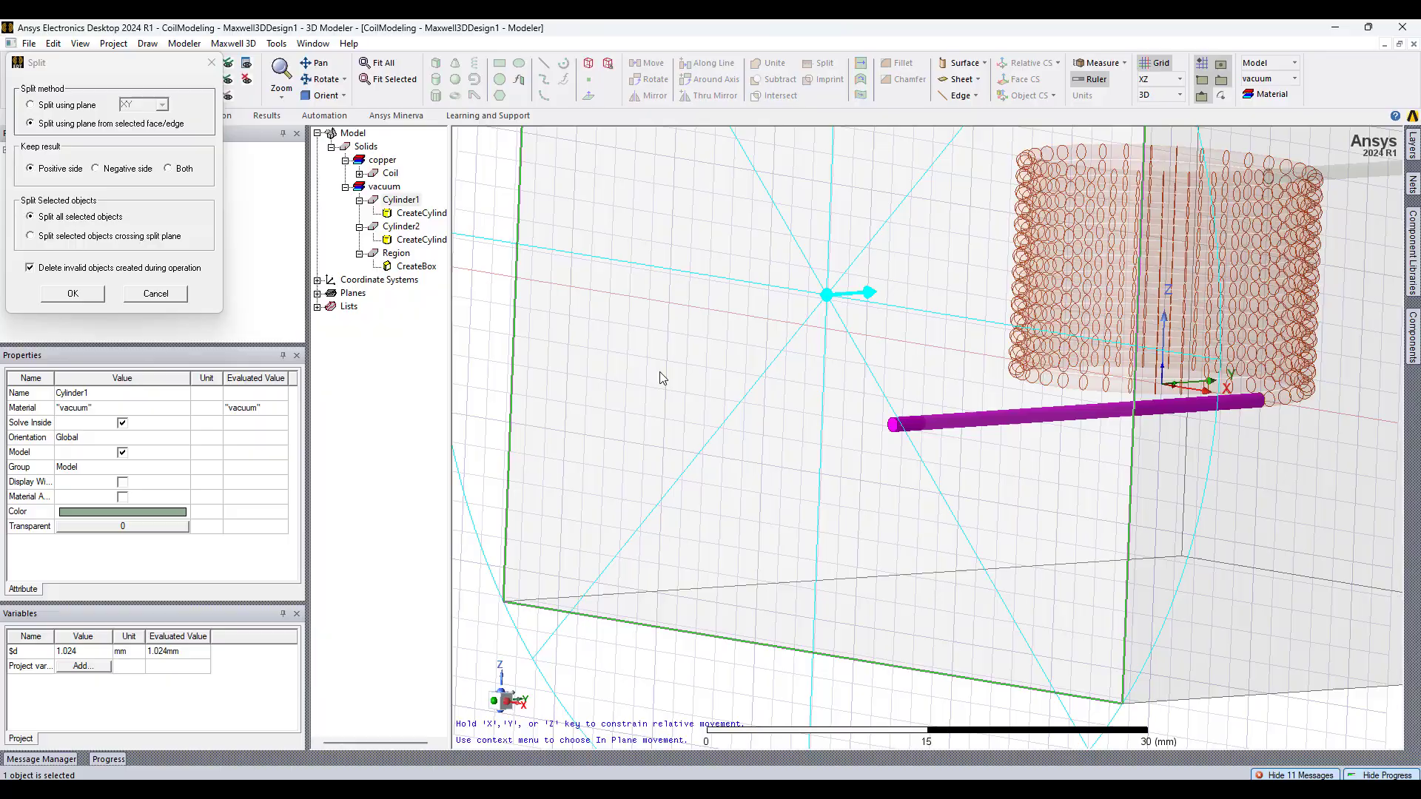
left_click(71, 294)
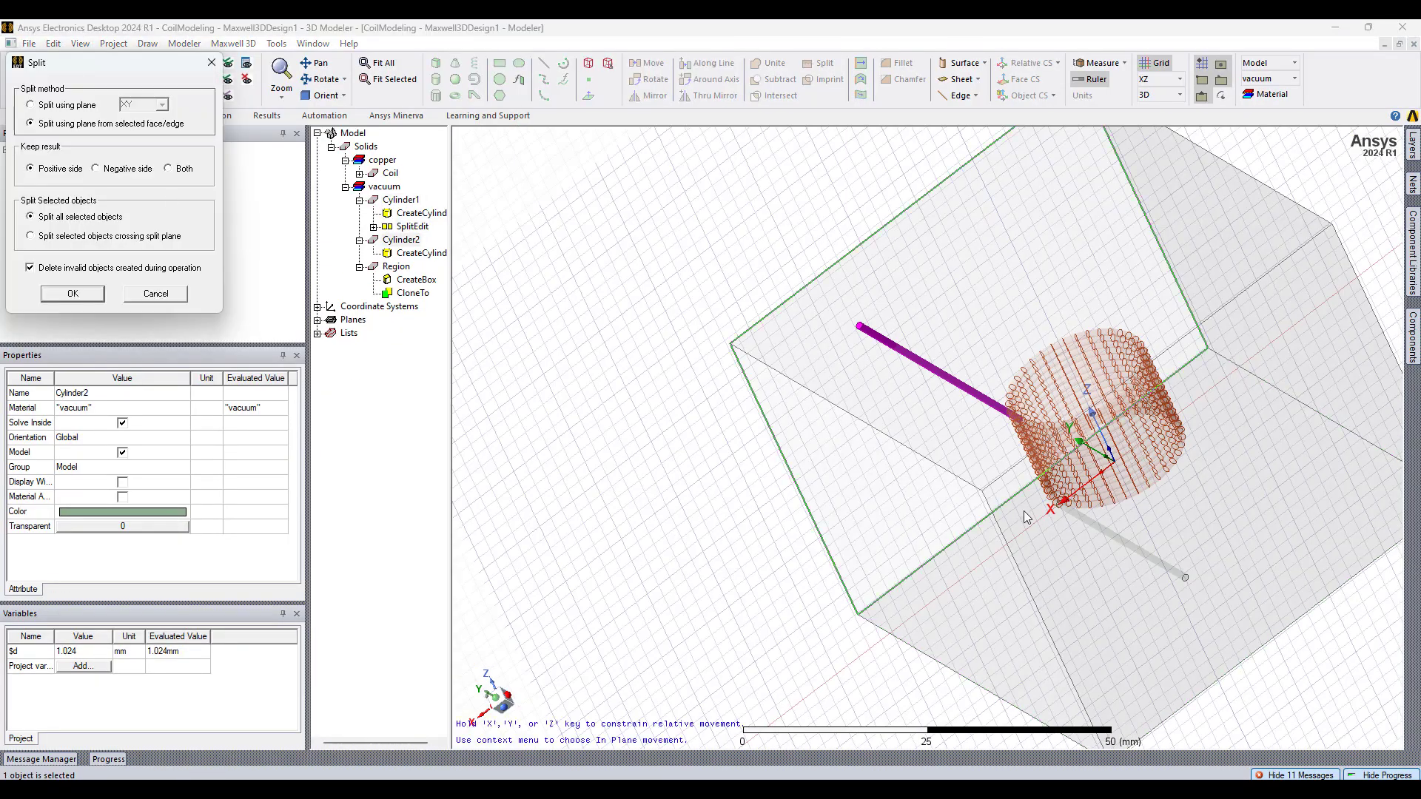
left_click(72, 293)
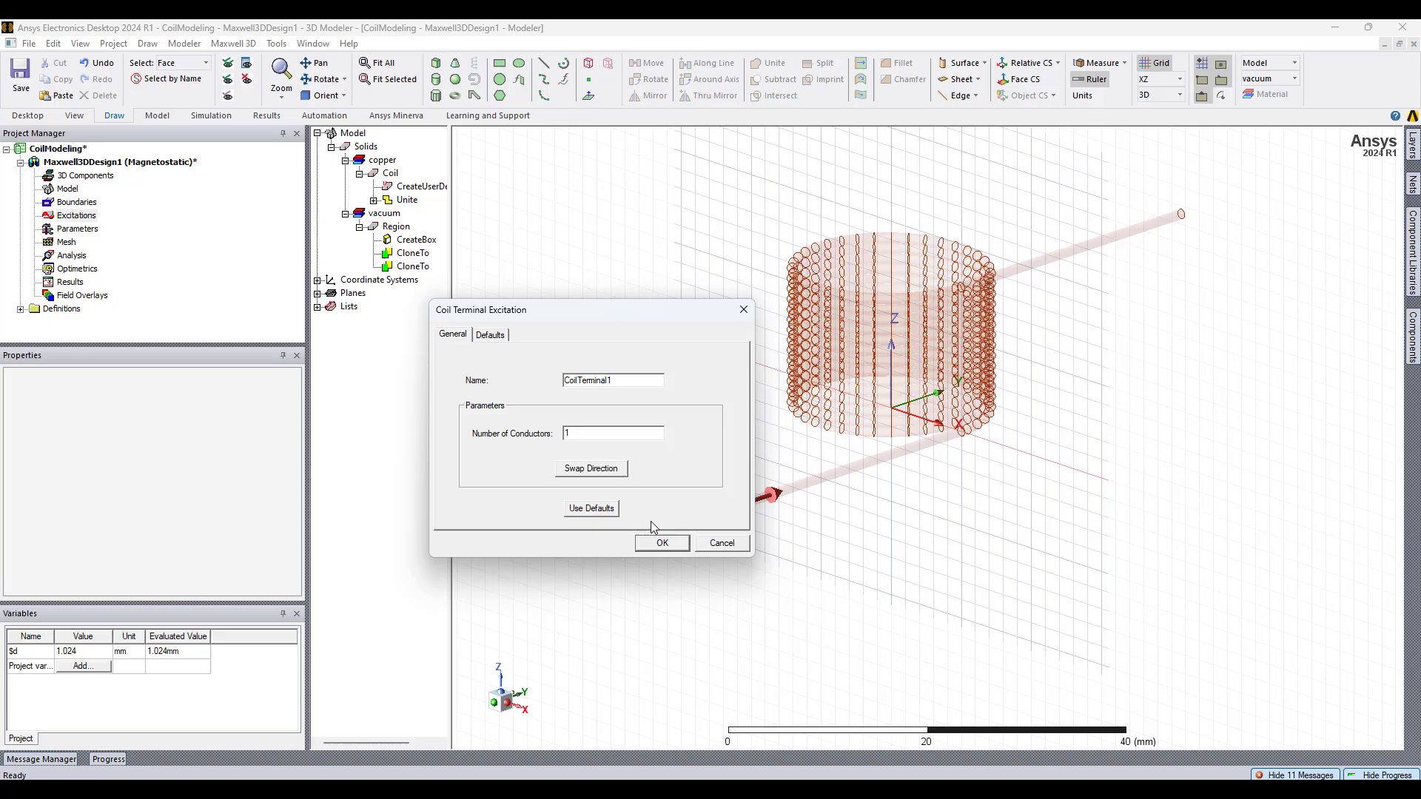
- Name and confirm the Coil_In and Coil_Out terminals on the lead ends
left_click(662, 543)
type("Coil_Out")
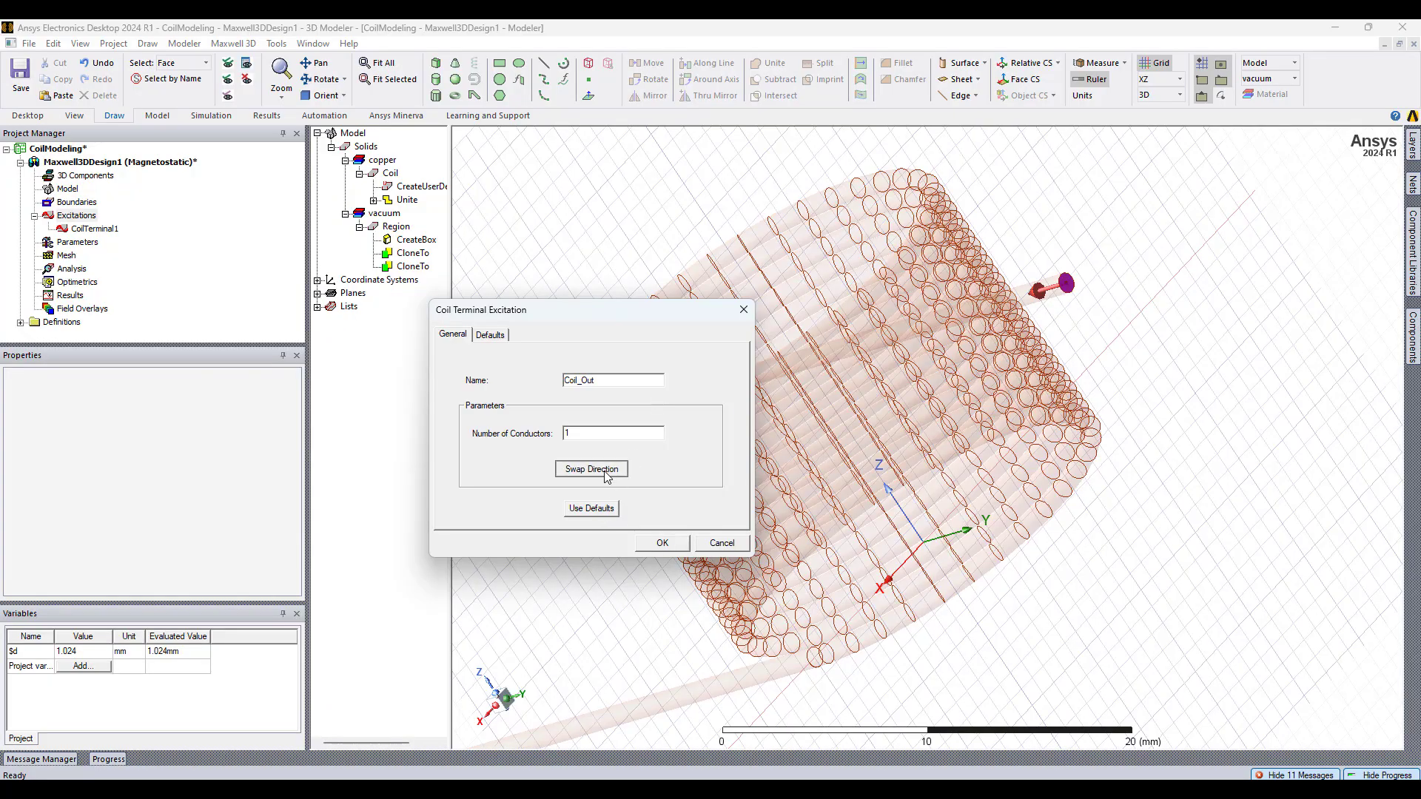
left_click(662, 543)
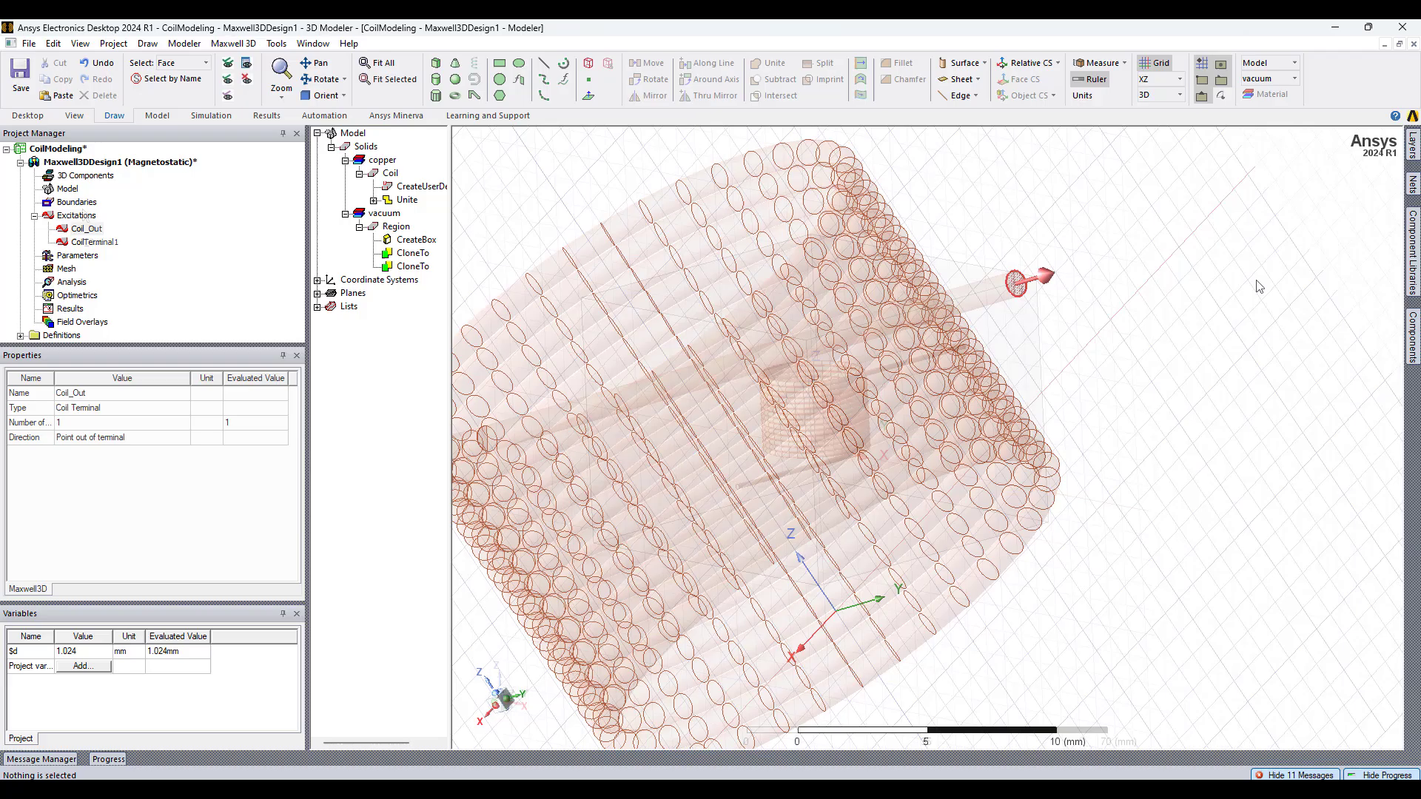
left_click(76, 216)
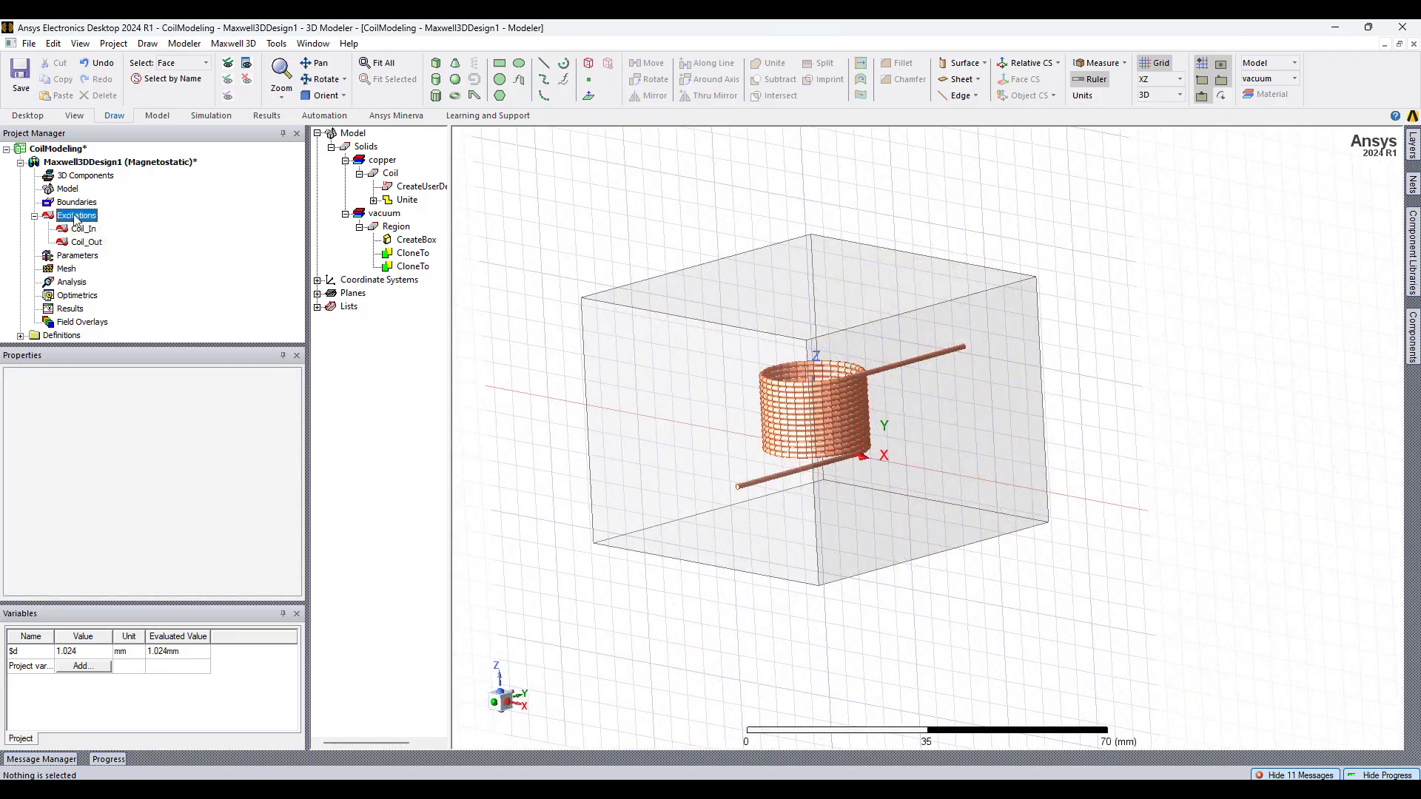
right_click(76, 215)
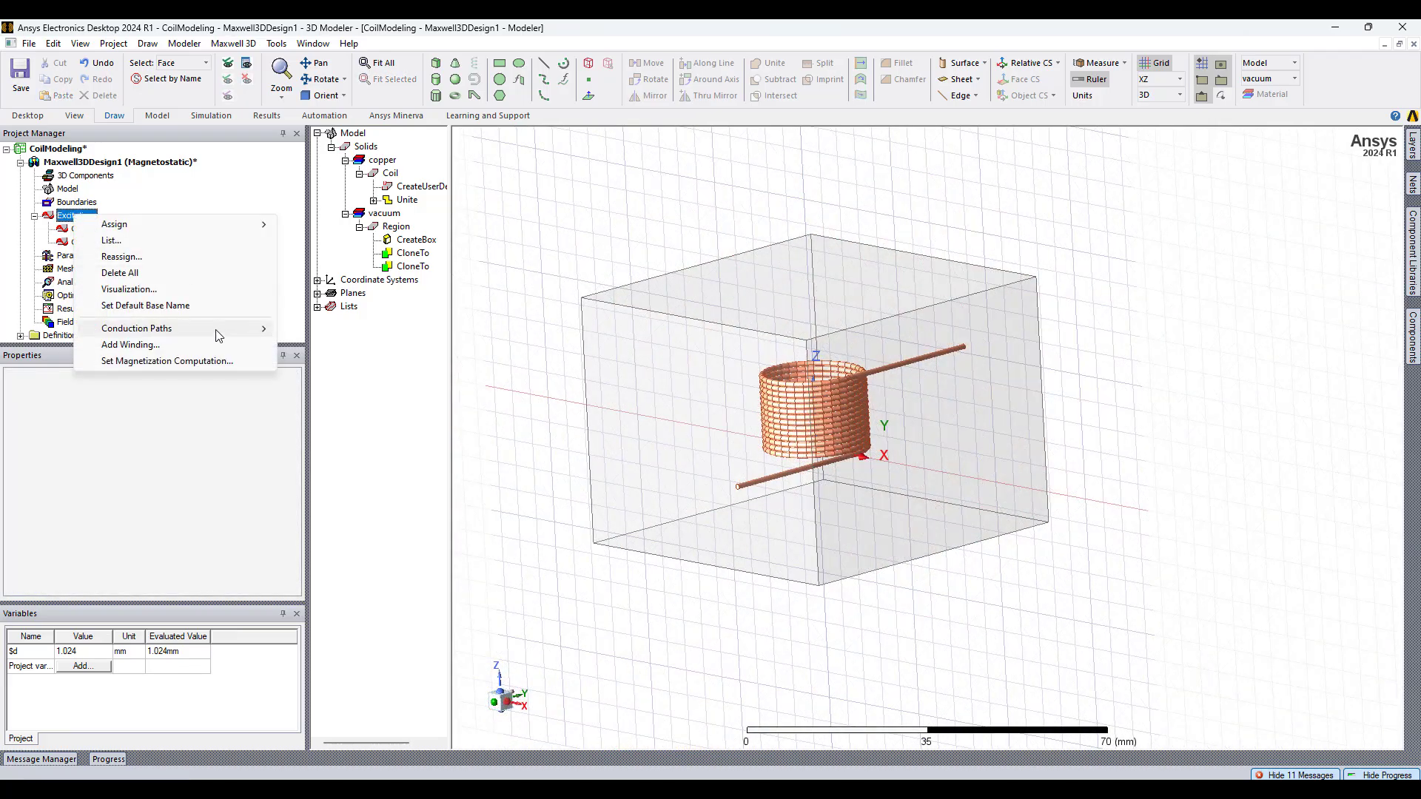
- Add Winding1 as a current-type winding with 1A
left_click(129, 344)
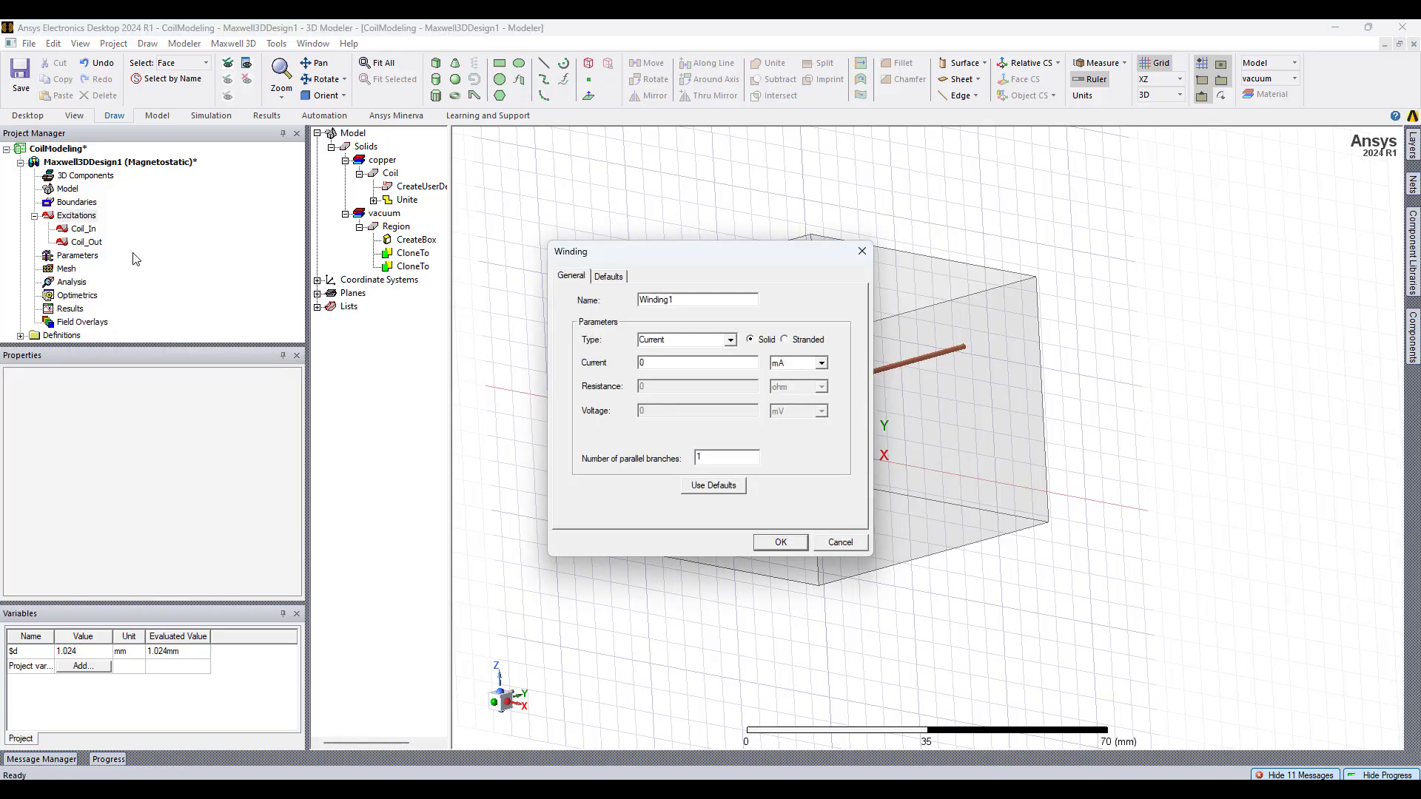
mouse_move(577, 358)
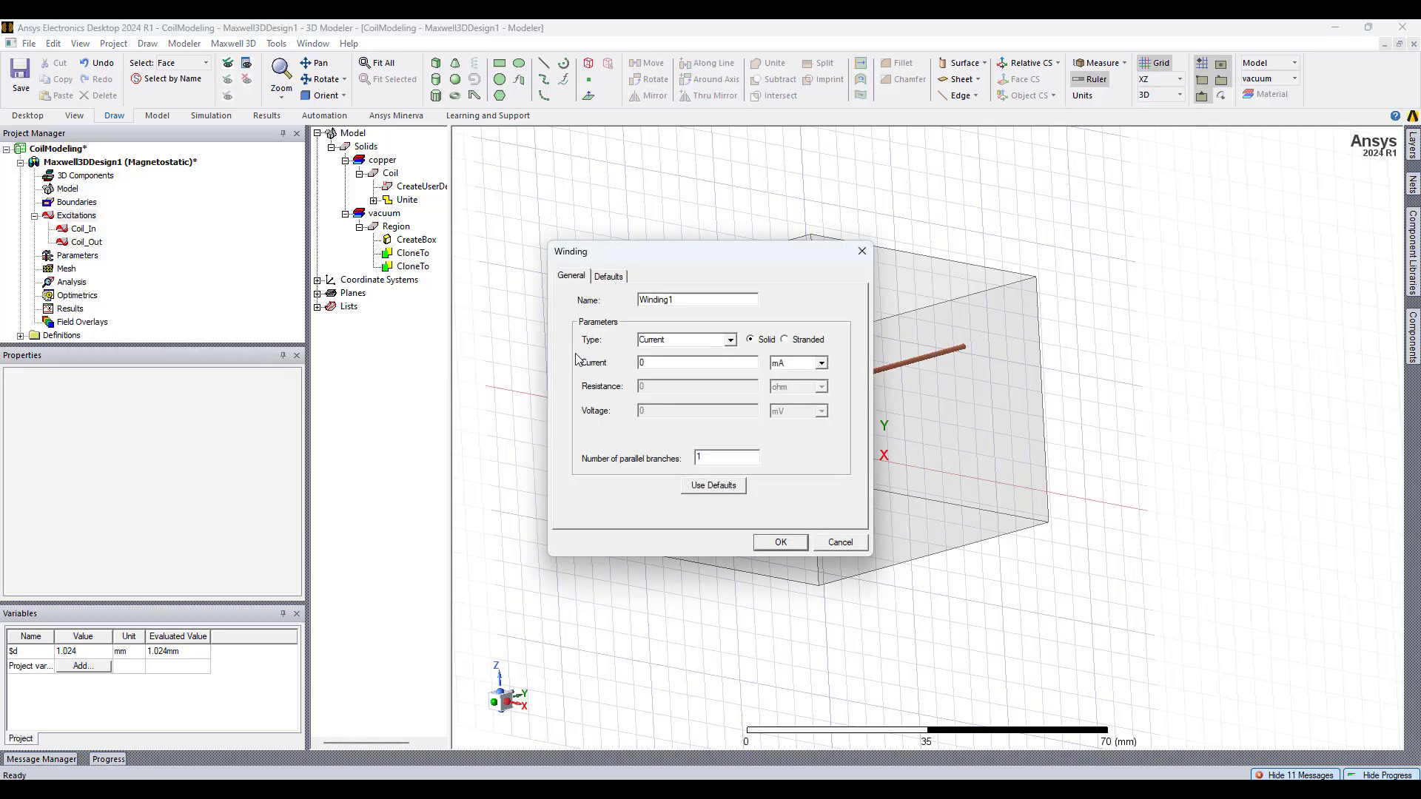
type("1A")
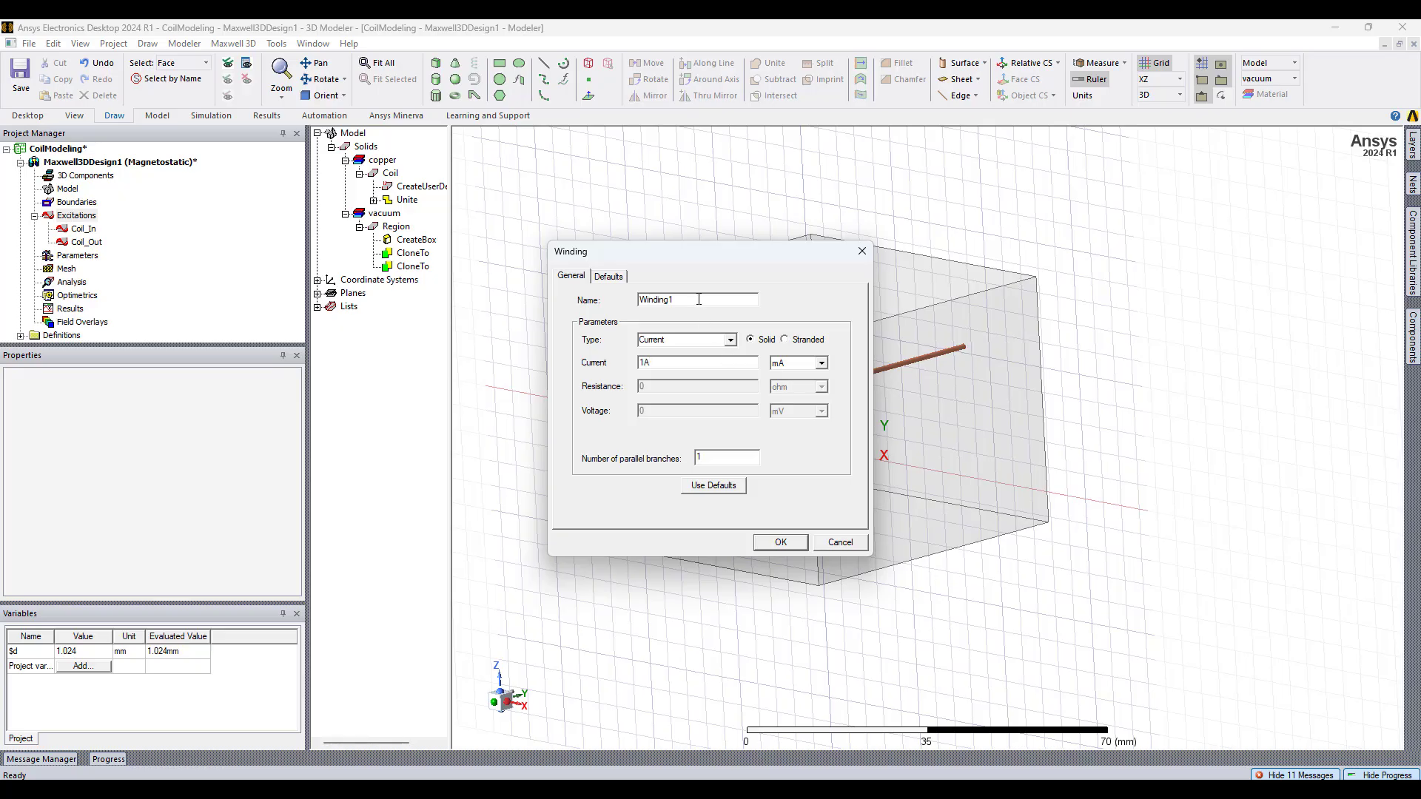
mouse_move(750, 320)
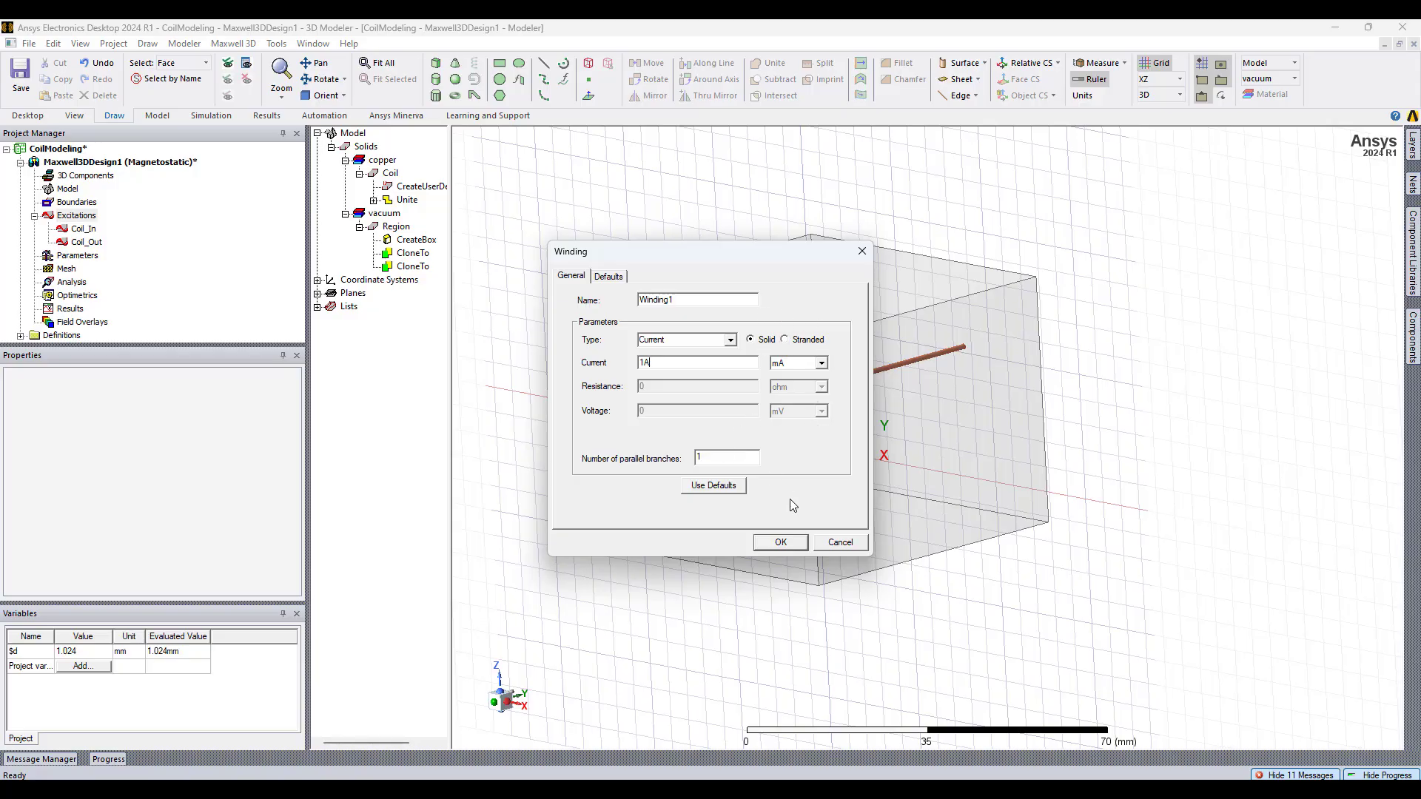
mouse_move(789, 480)
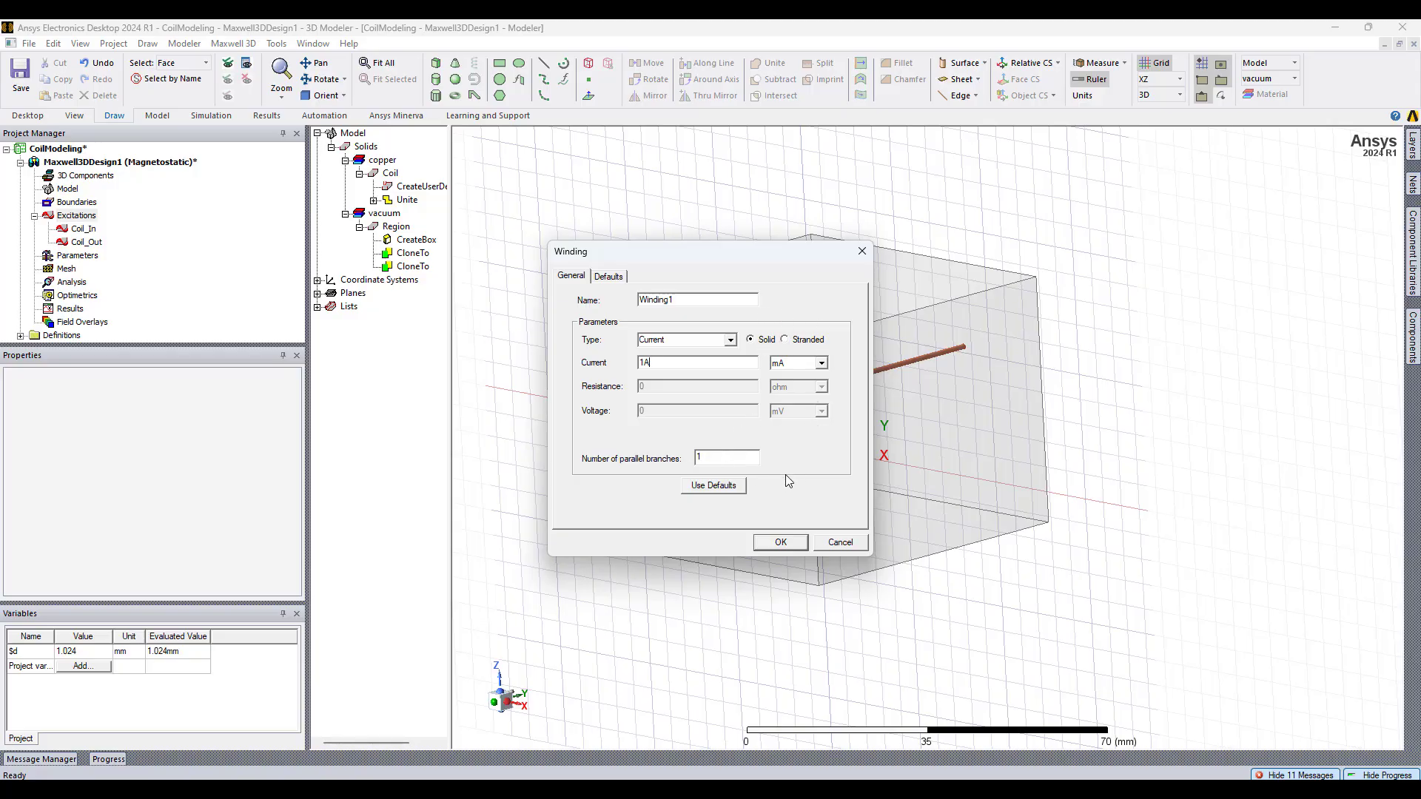
- Create Winding1 and place Coil_In and Coil_Out under it
left_click(780, 543)
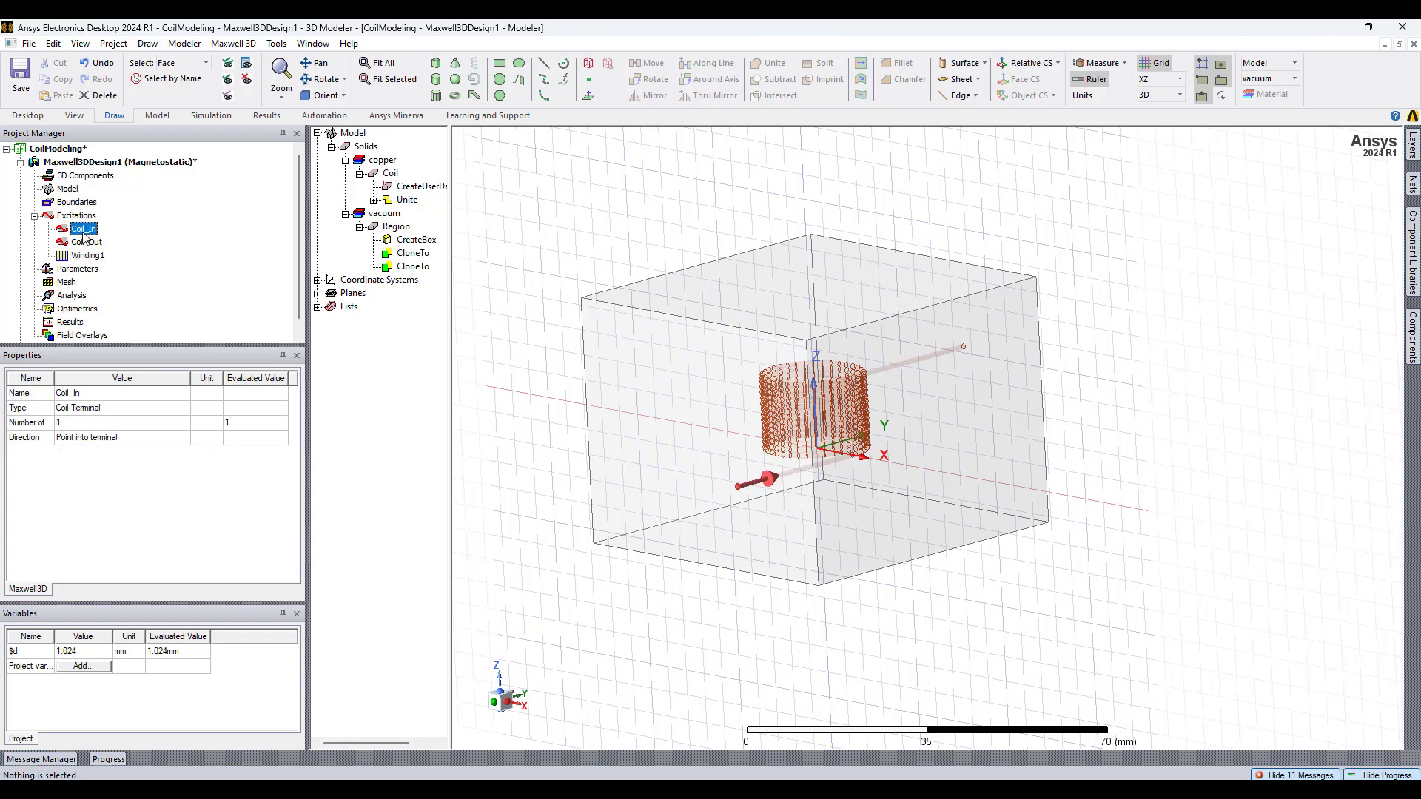
left_click(84, 242)
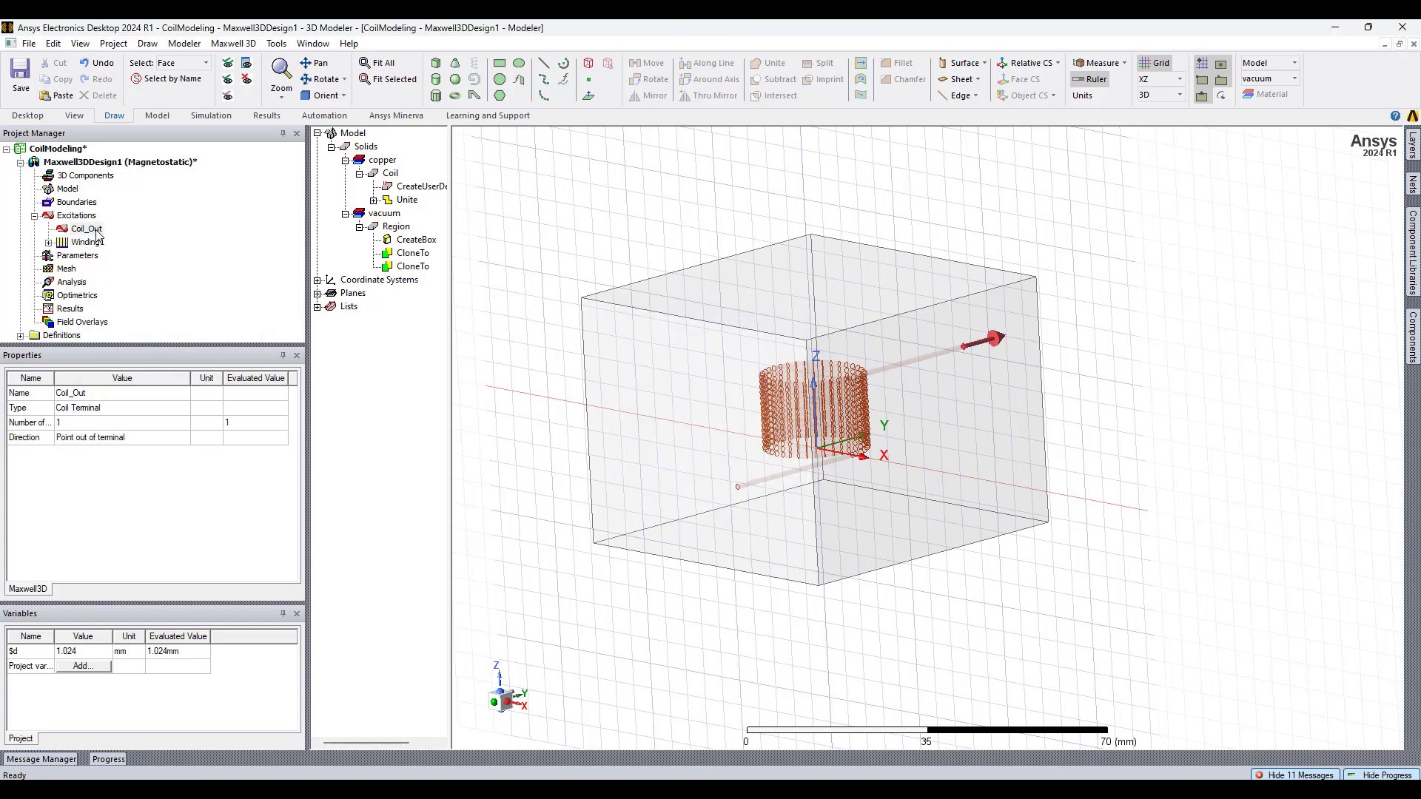
left_click(84, 228)
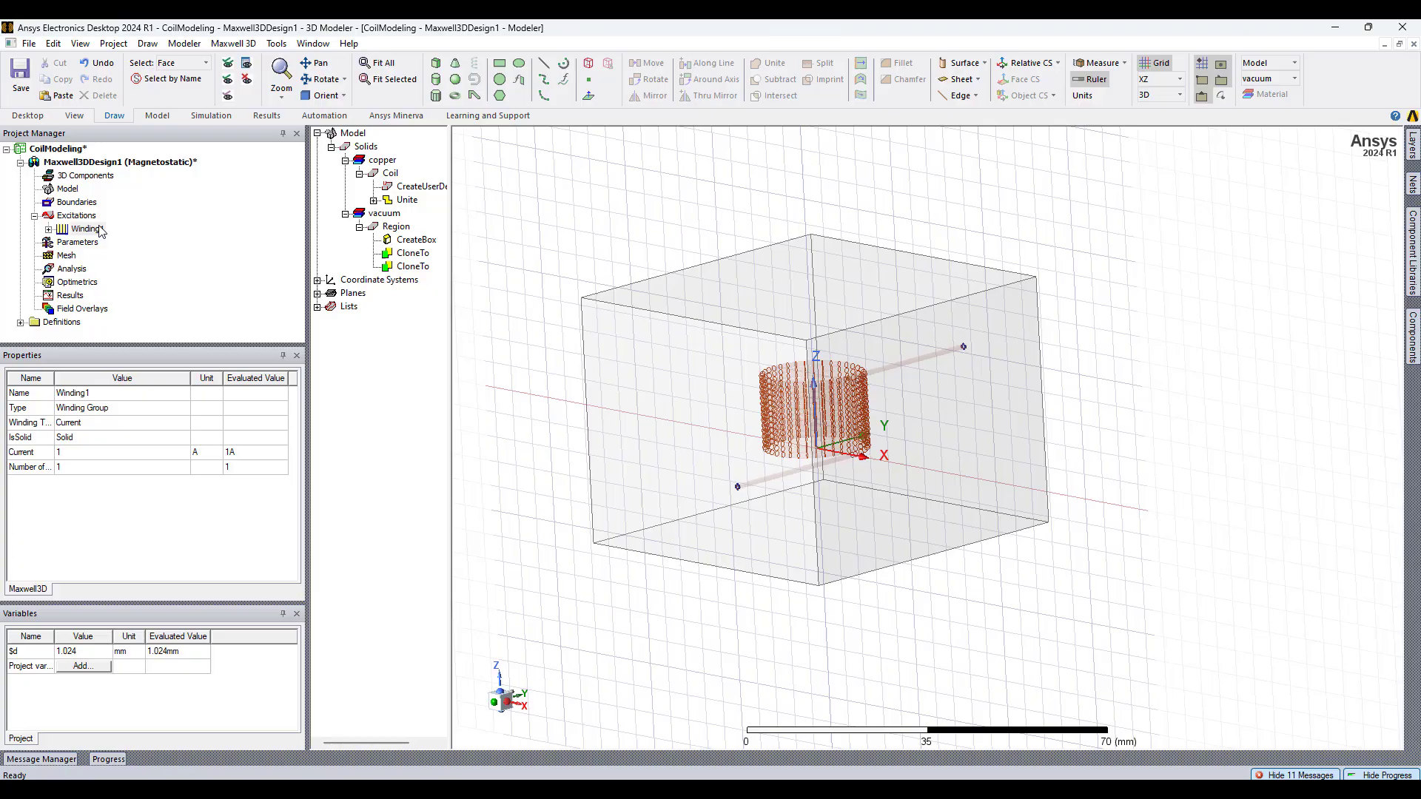
left_click(101, 255)
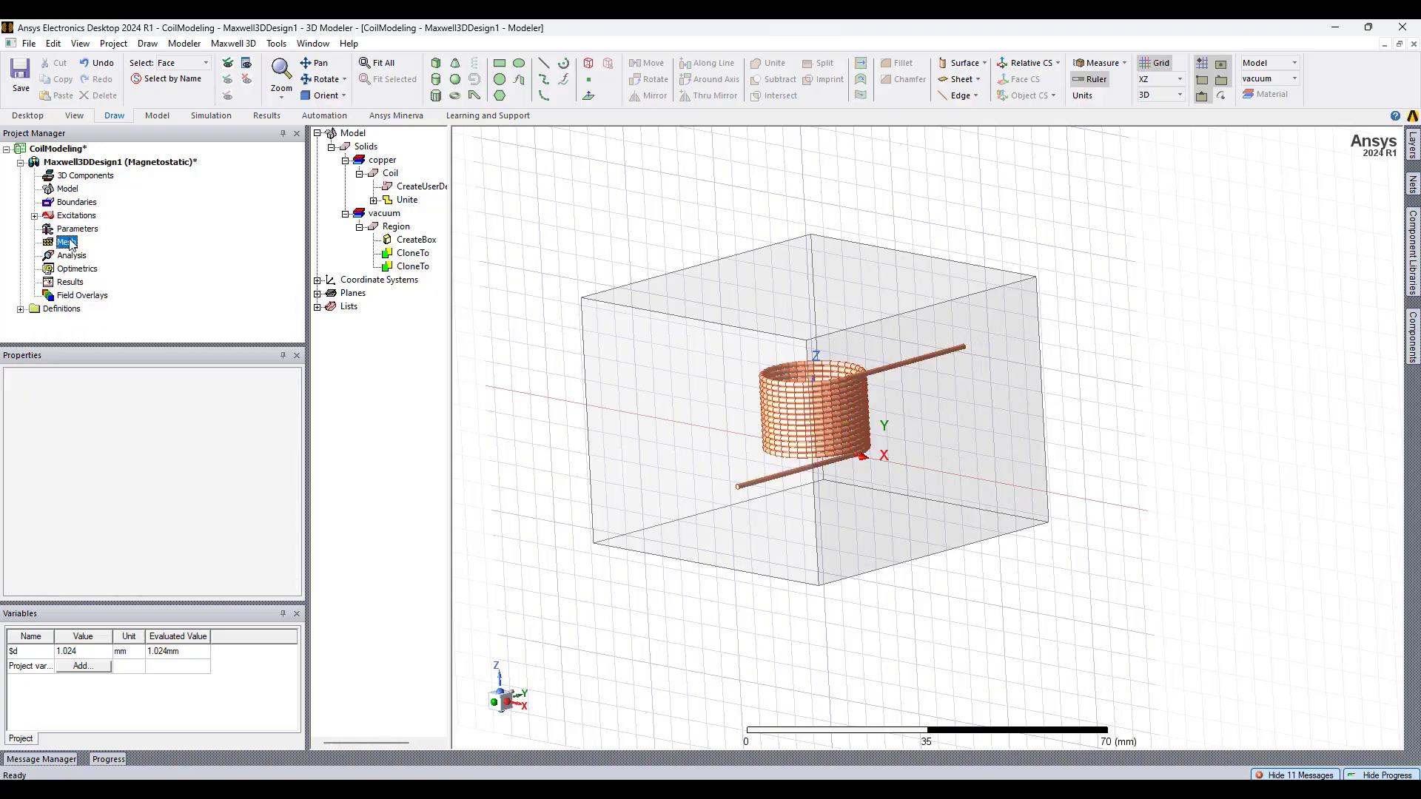
left_click(100, 162)
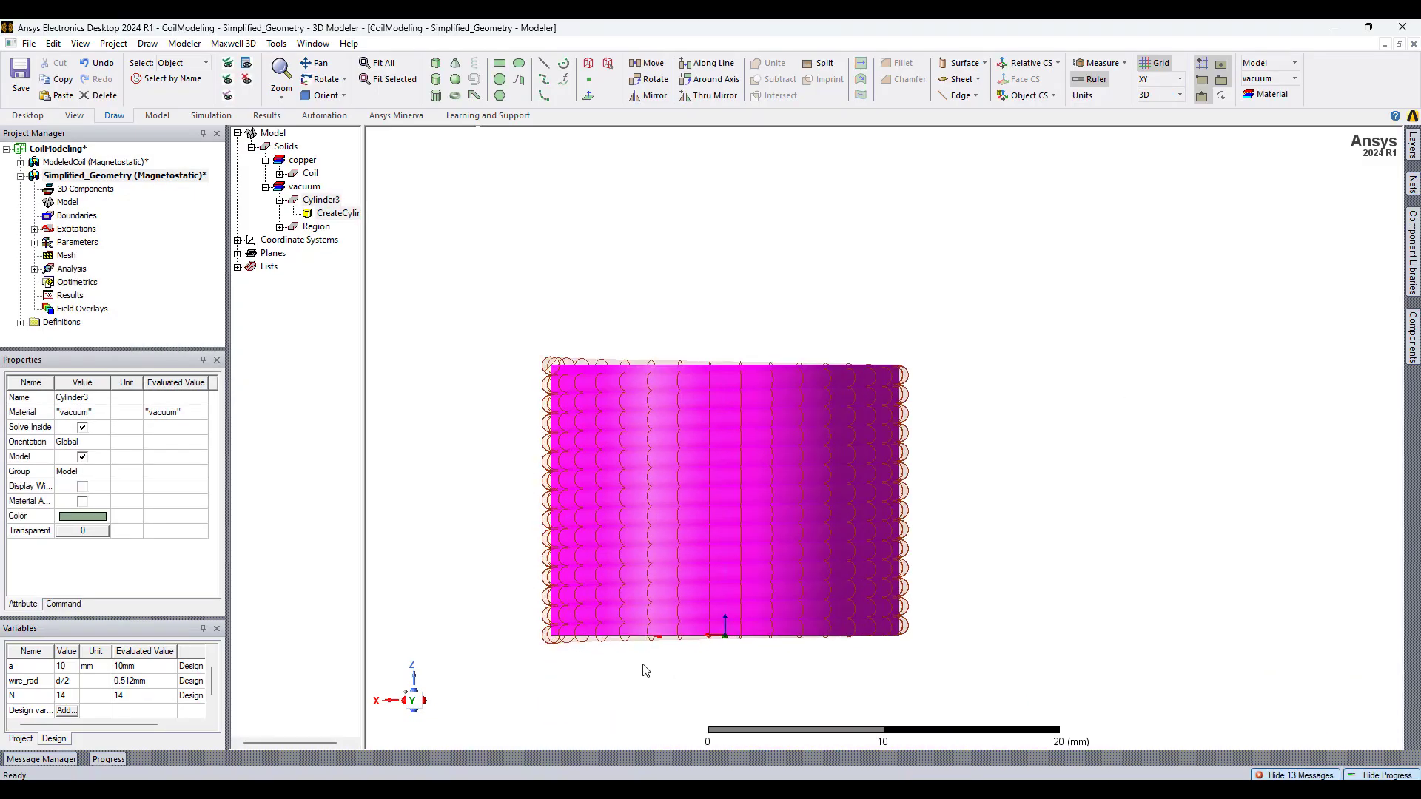
- Enter a + wire_rad as Cylinder3's radius in its CreateCylinder parameters
left_click(319, 200)
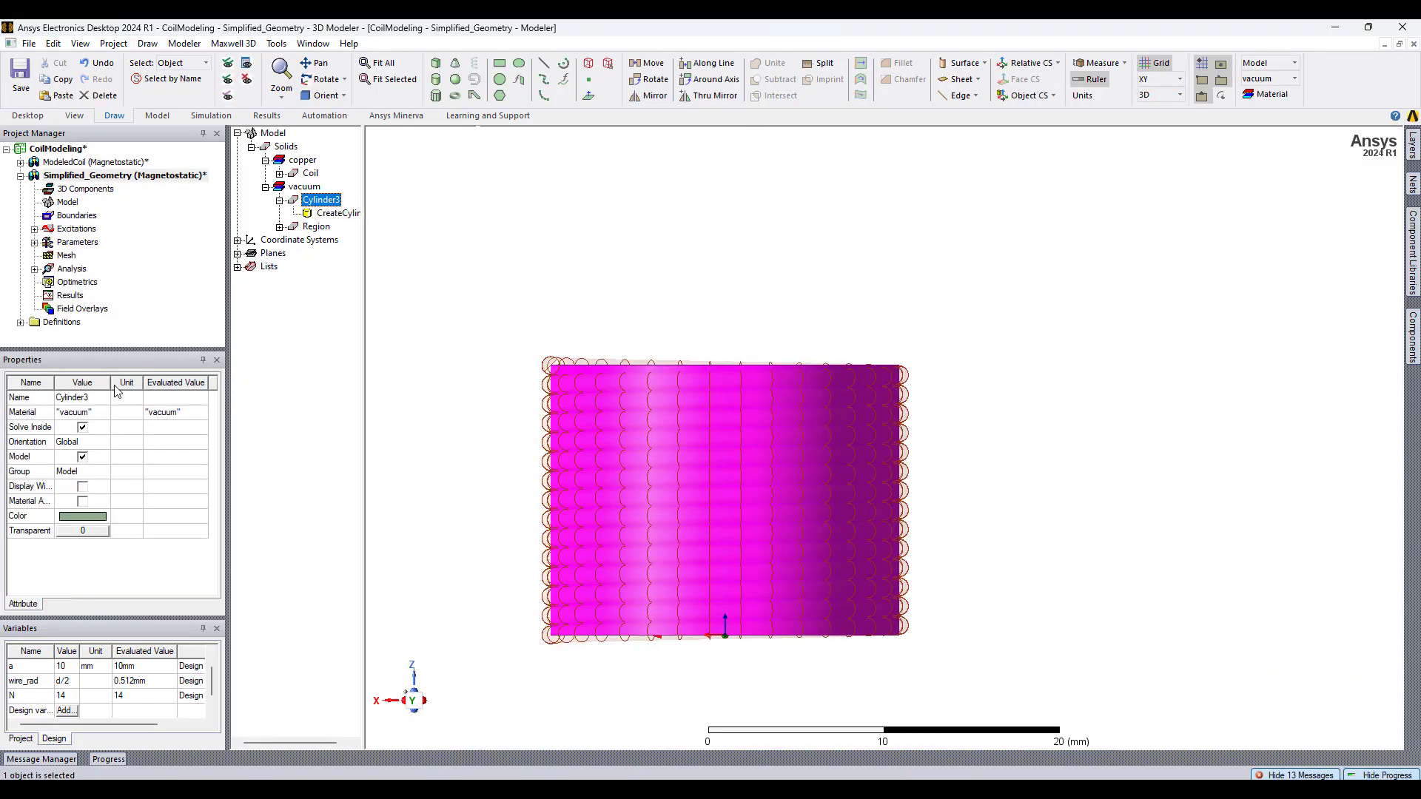
left_click(336, 213)
type("1")
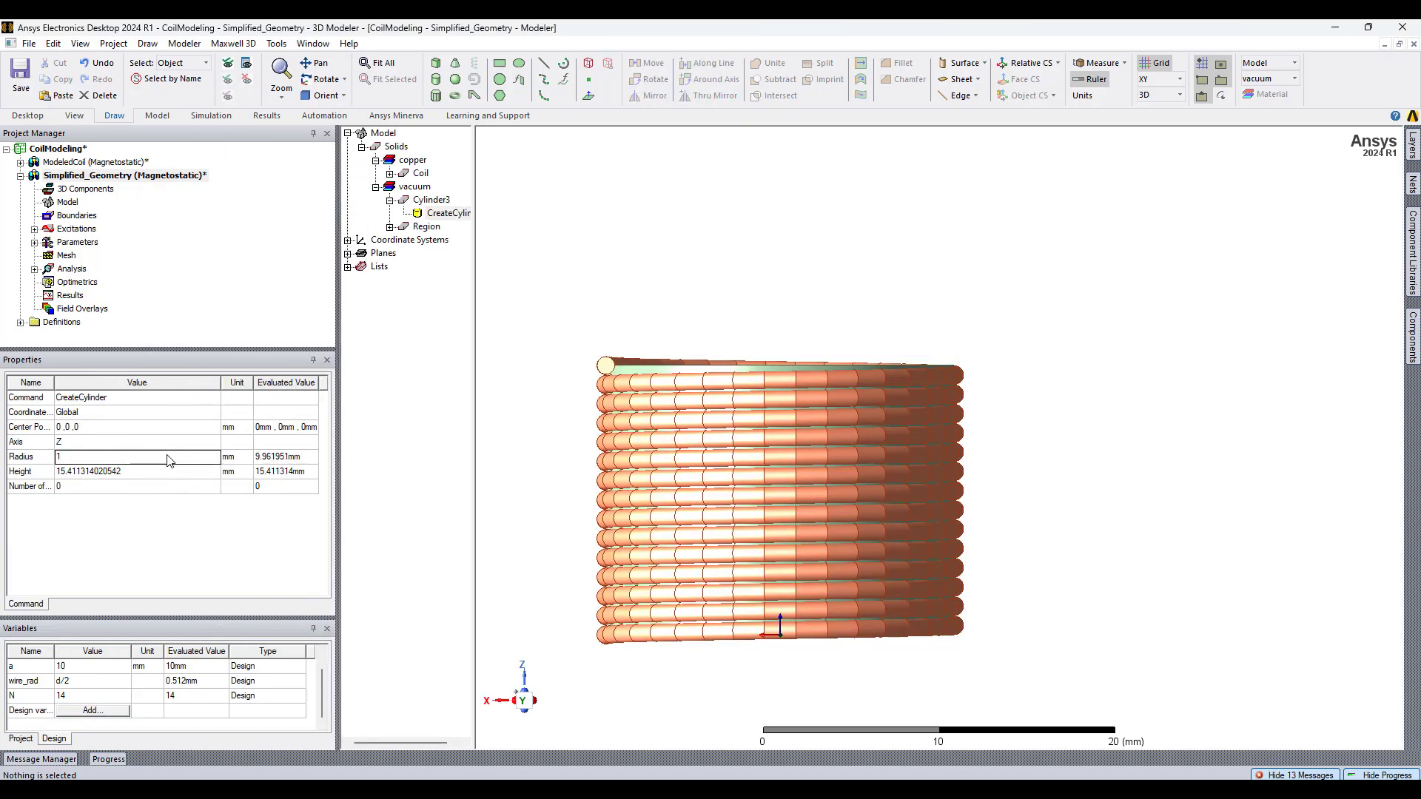
type("a + wire_rad")
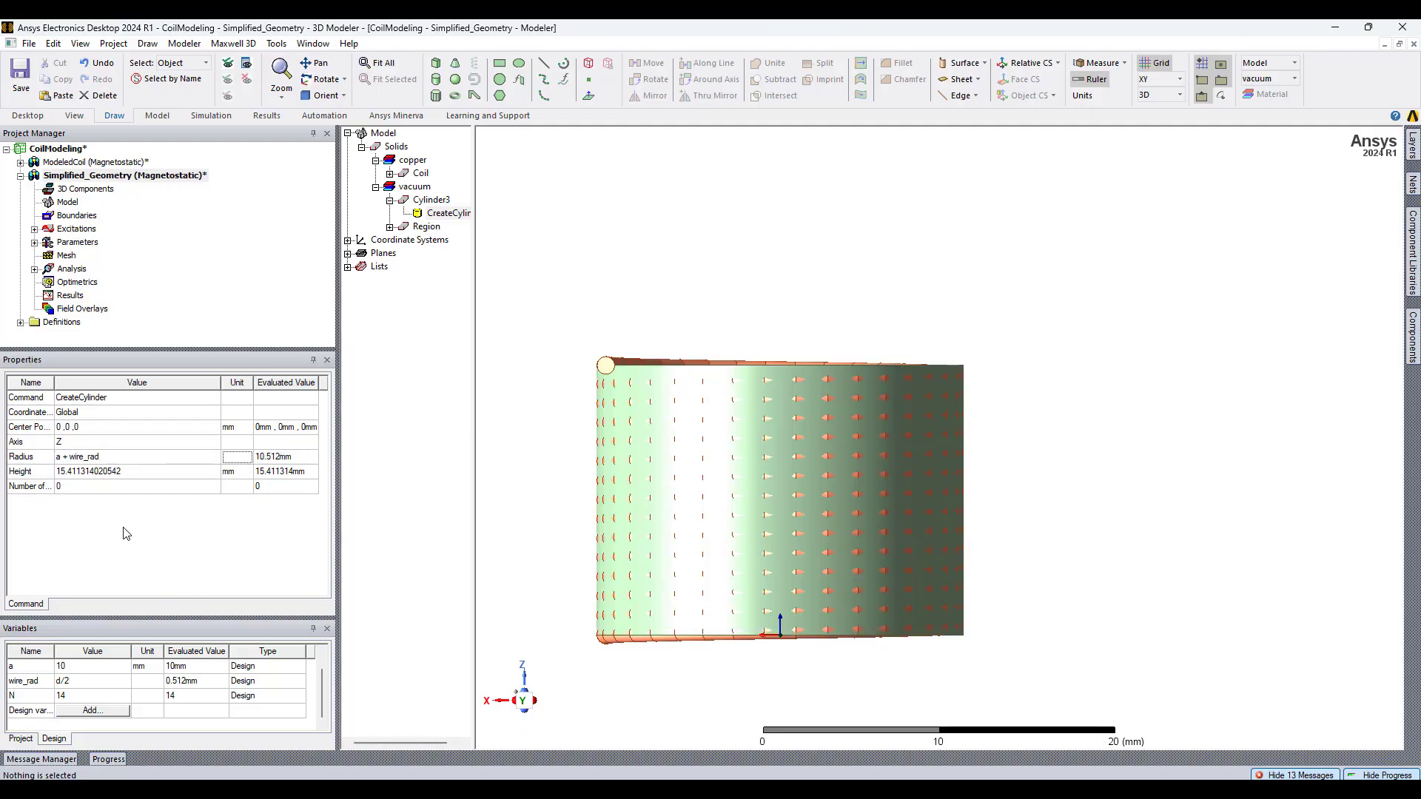
- Change Cylinder3's height to 15.41 mm and add Cylinder4 inside it
double_click(89, 471)
type("15.41")
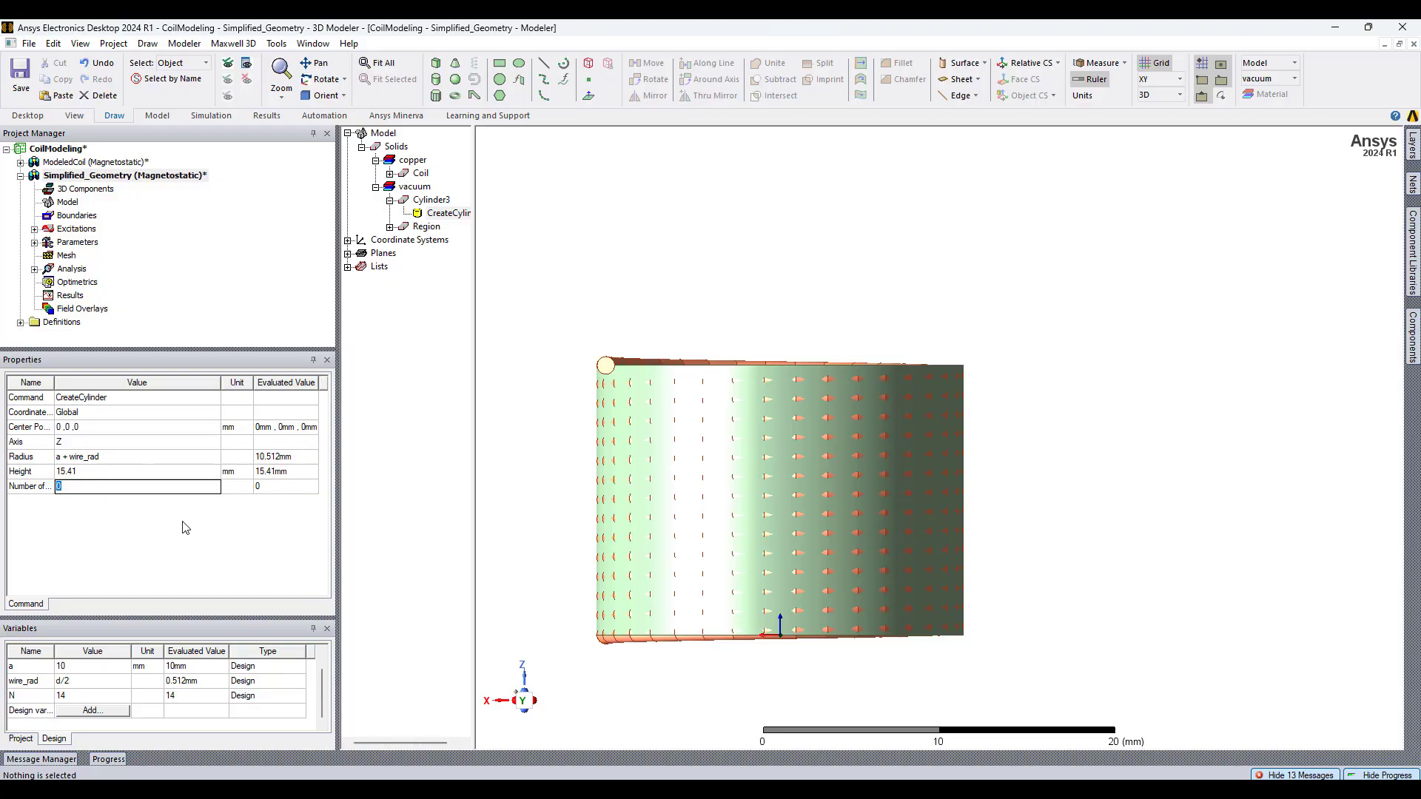
left_click(431, 199)
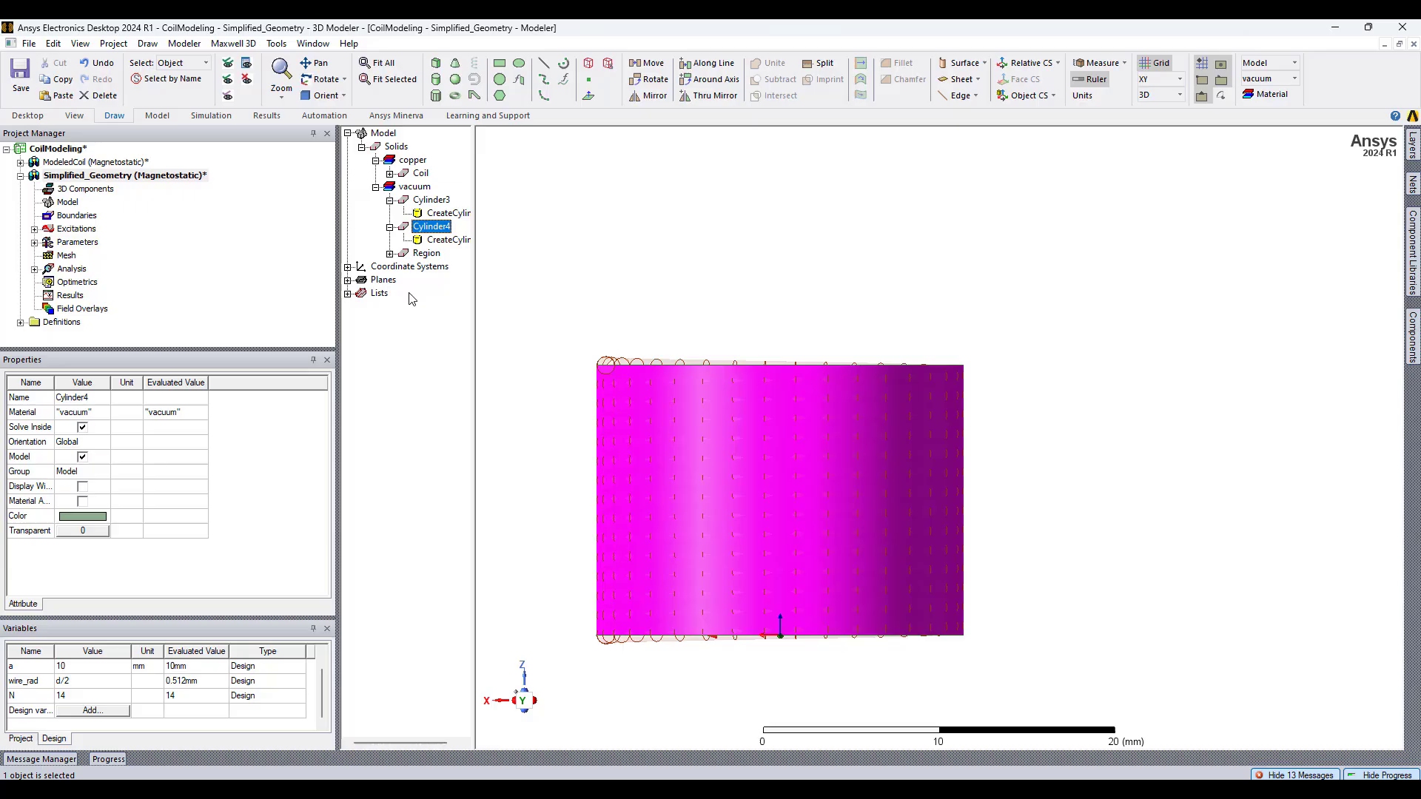
left_click(448, 239)
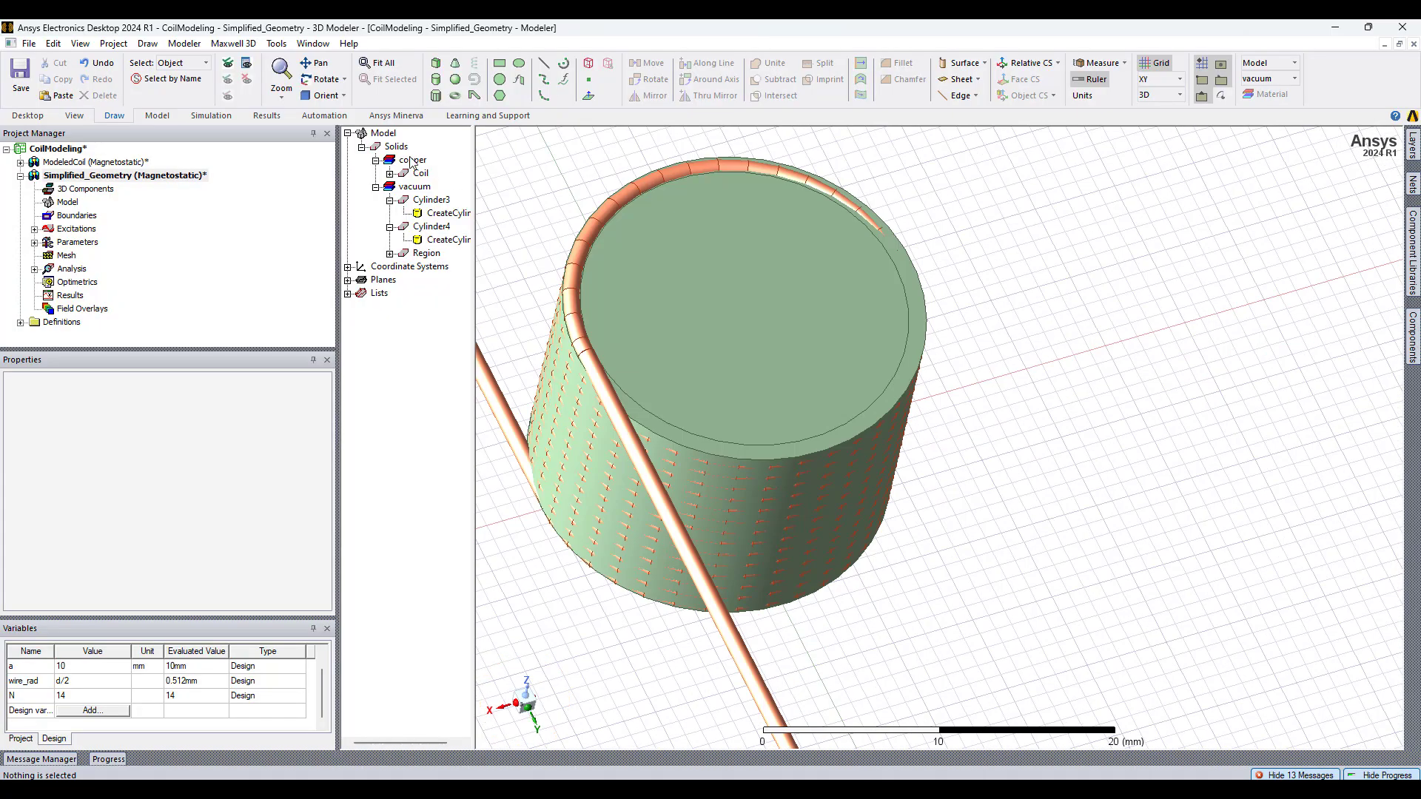
- Subtract Cylinder4 from Cylinder3, assign copper, and delete the helix Coil
left_click(430, 200)
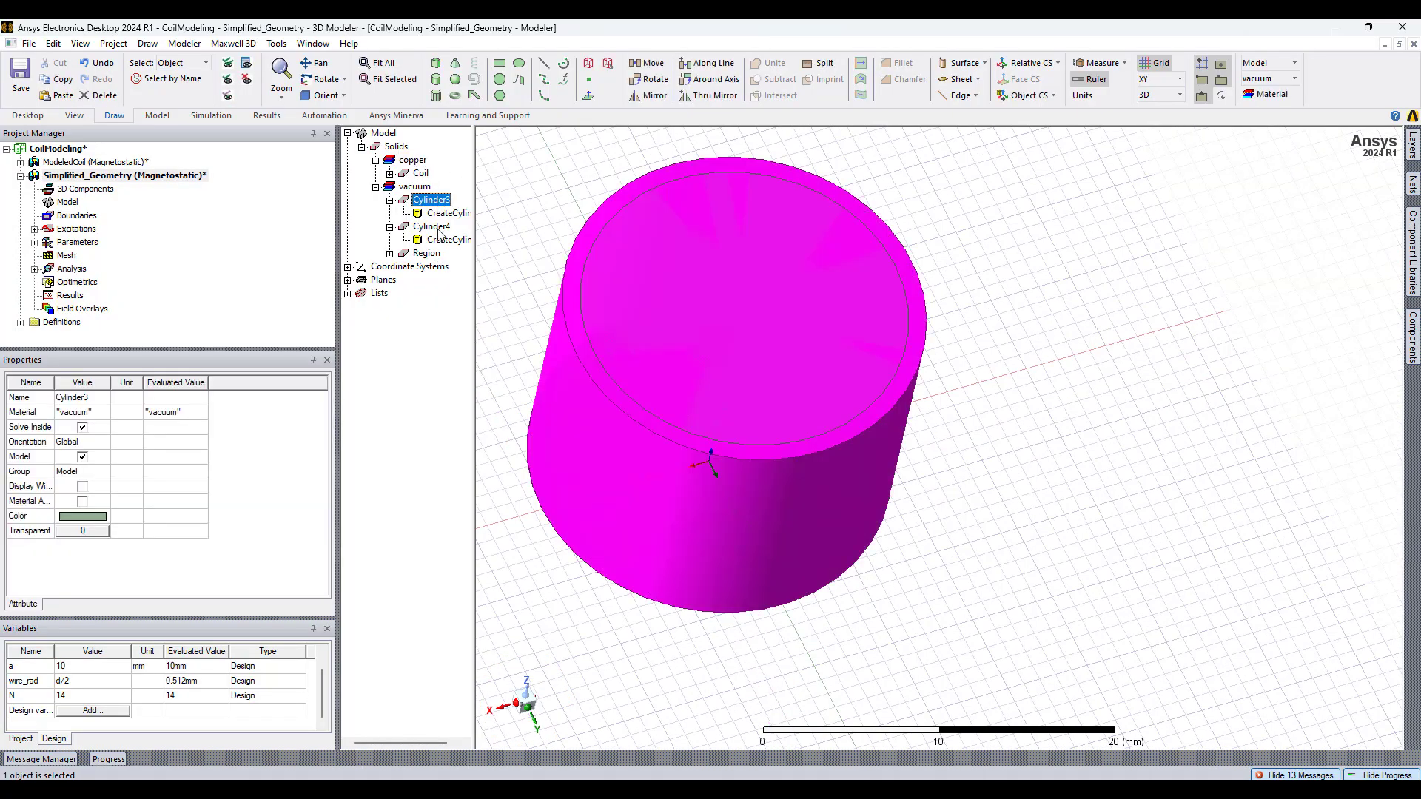
left_click(774, 79)
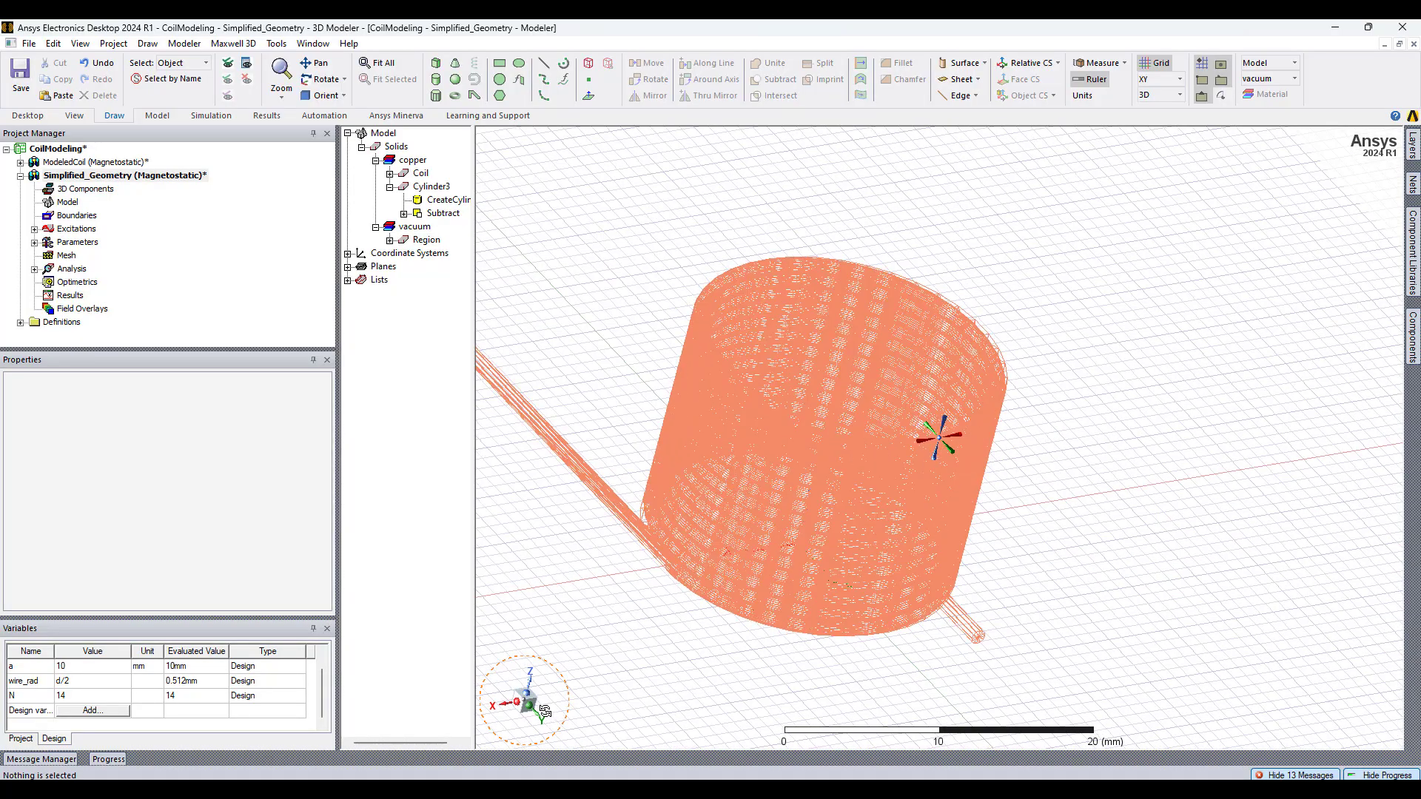
left_click(421, 173)
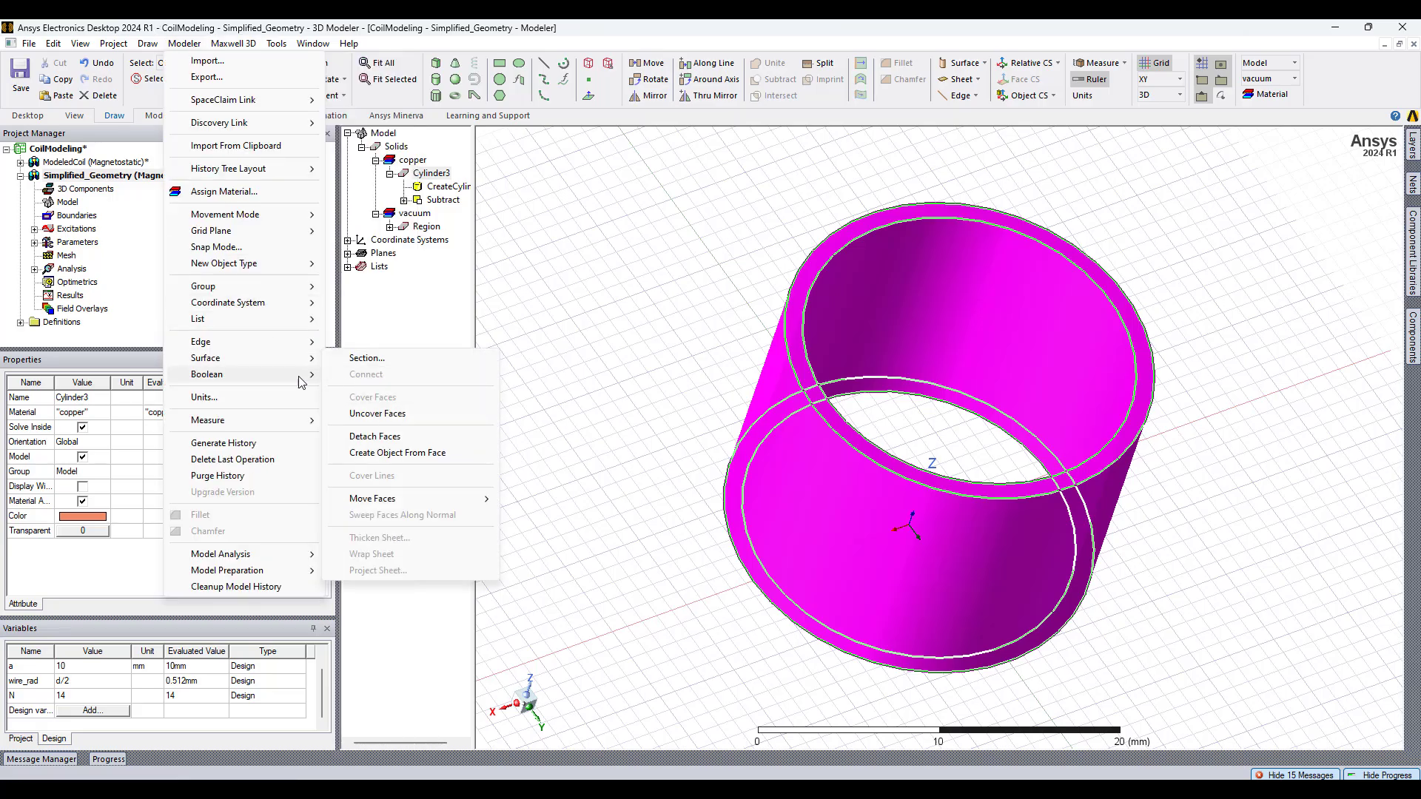
mouse_move(225, 358)
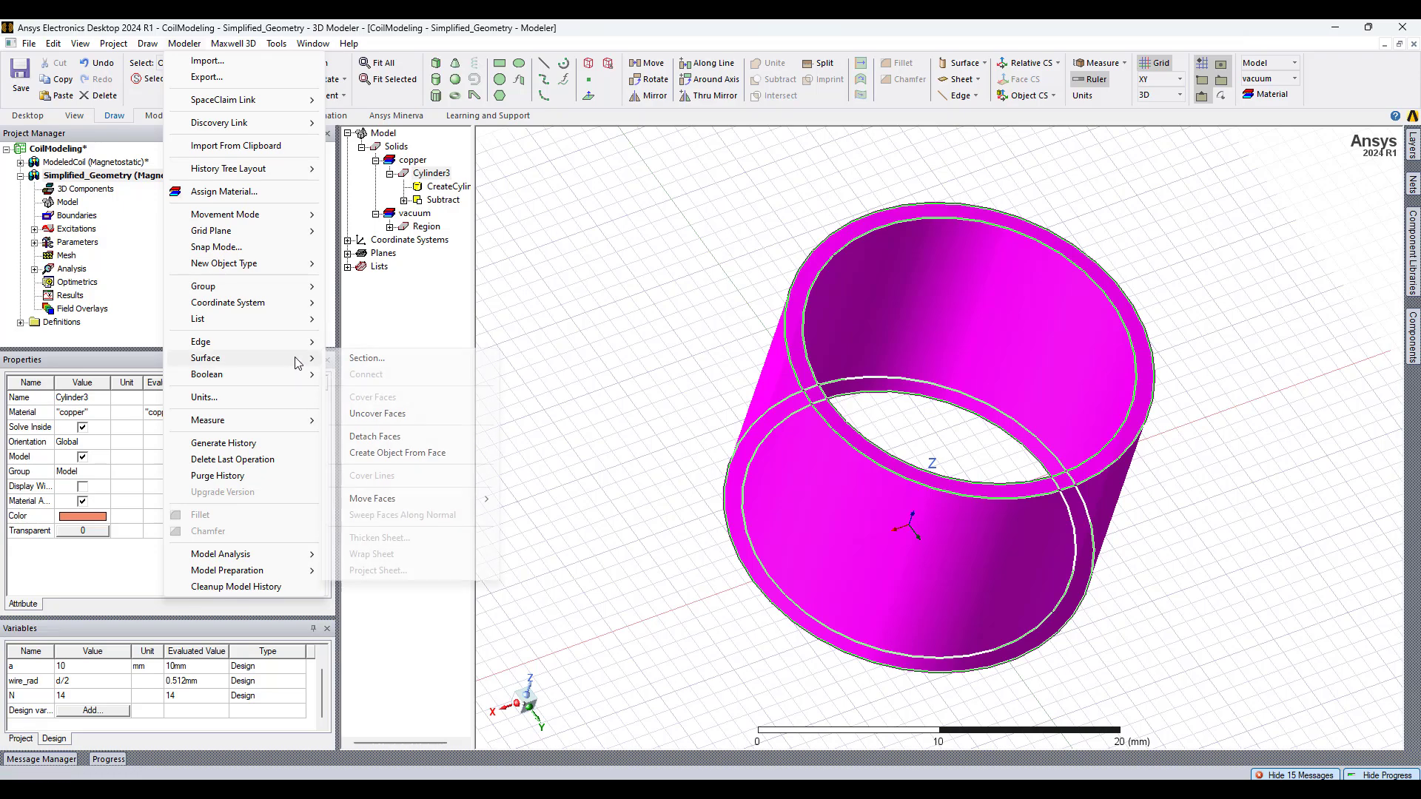
- Section Cylinder3 on the XZ plane to create the Cylinder3_Section1 sheet
left_click(367, 358)
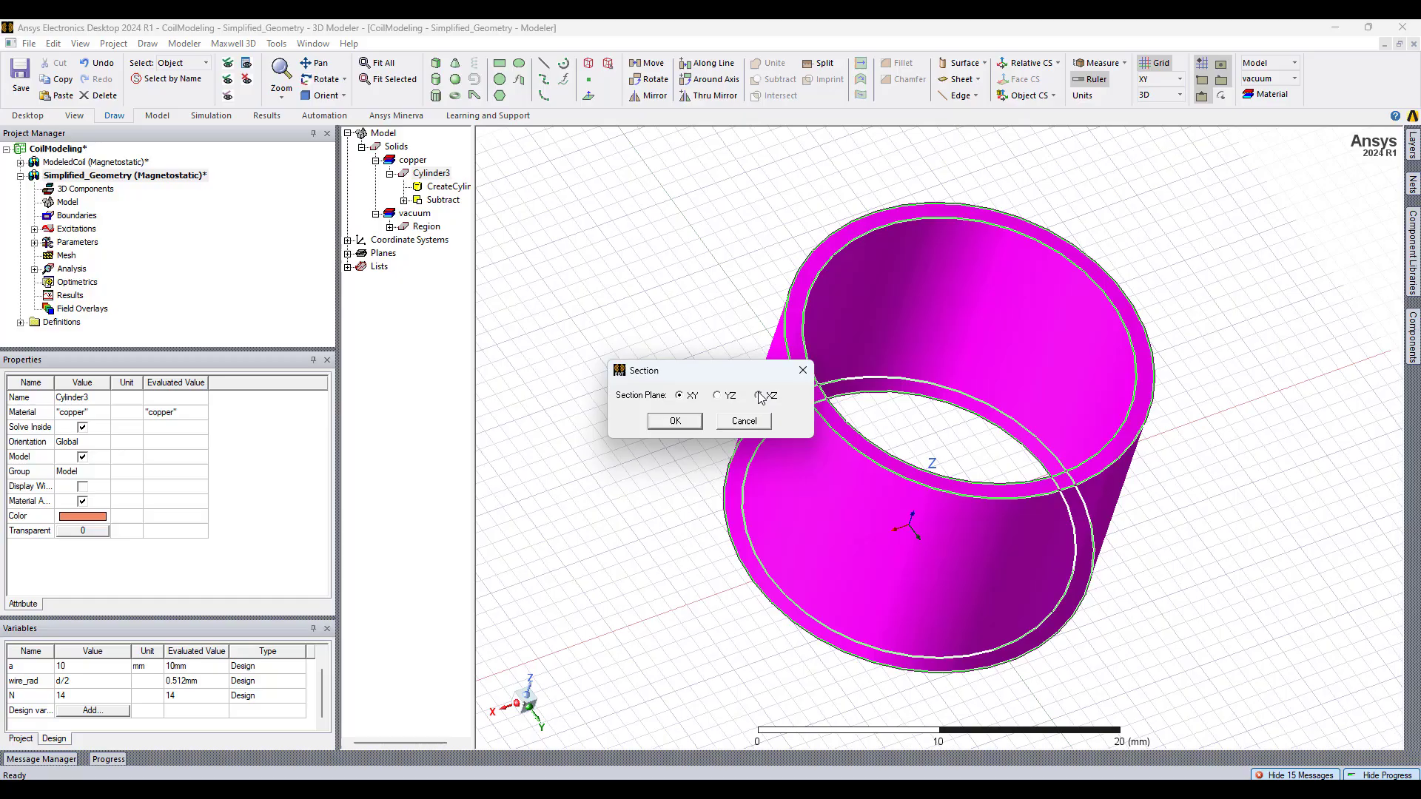
left_click(759, 395)
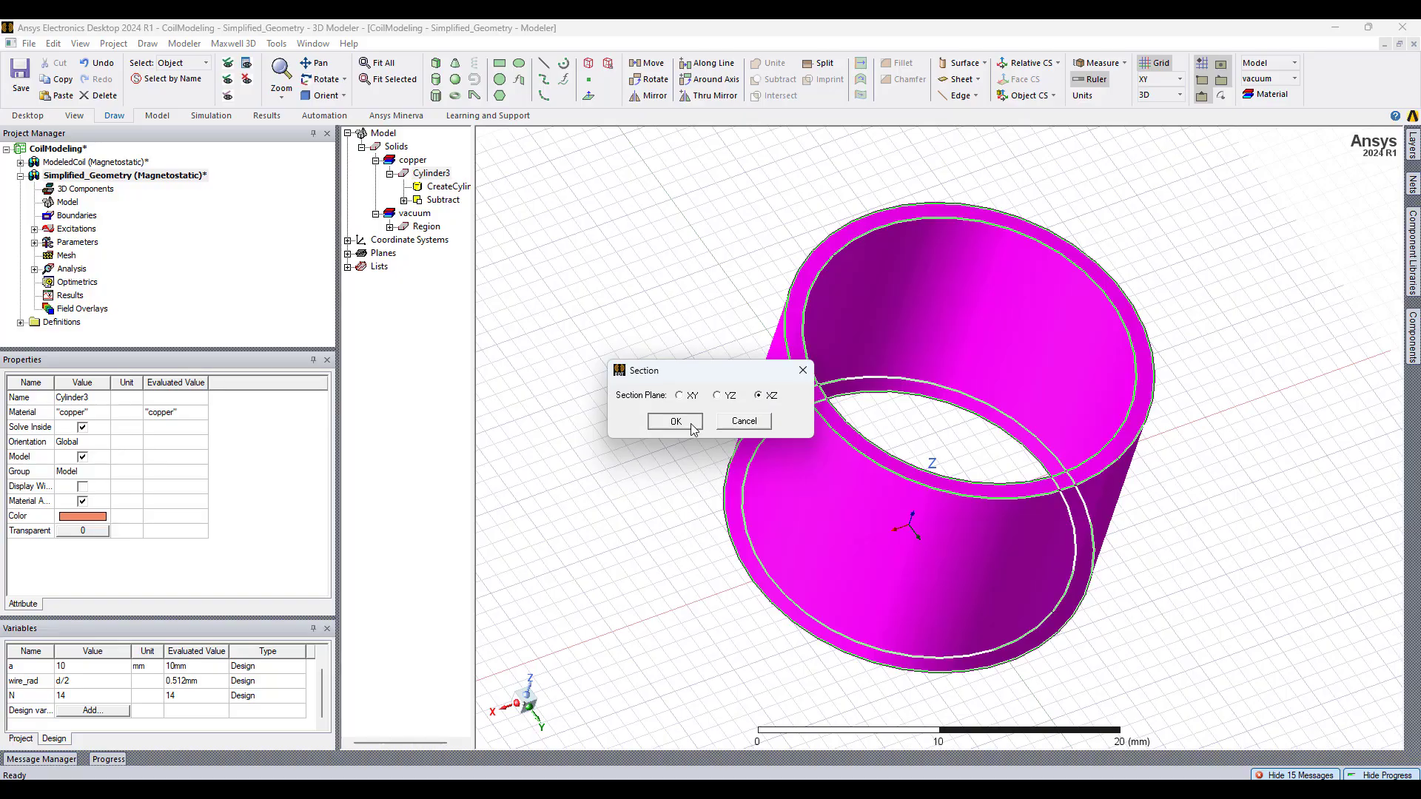
left_click(675, 421)
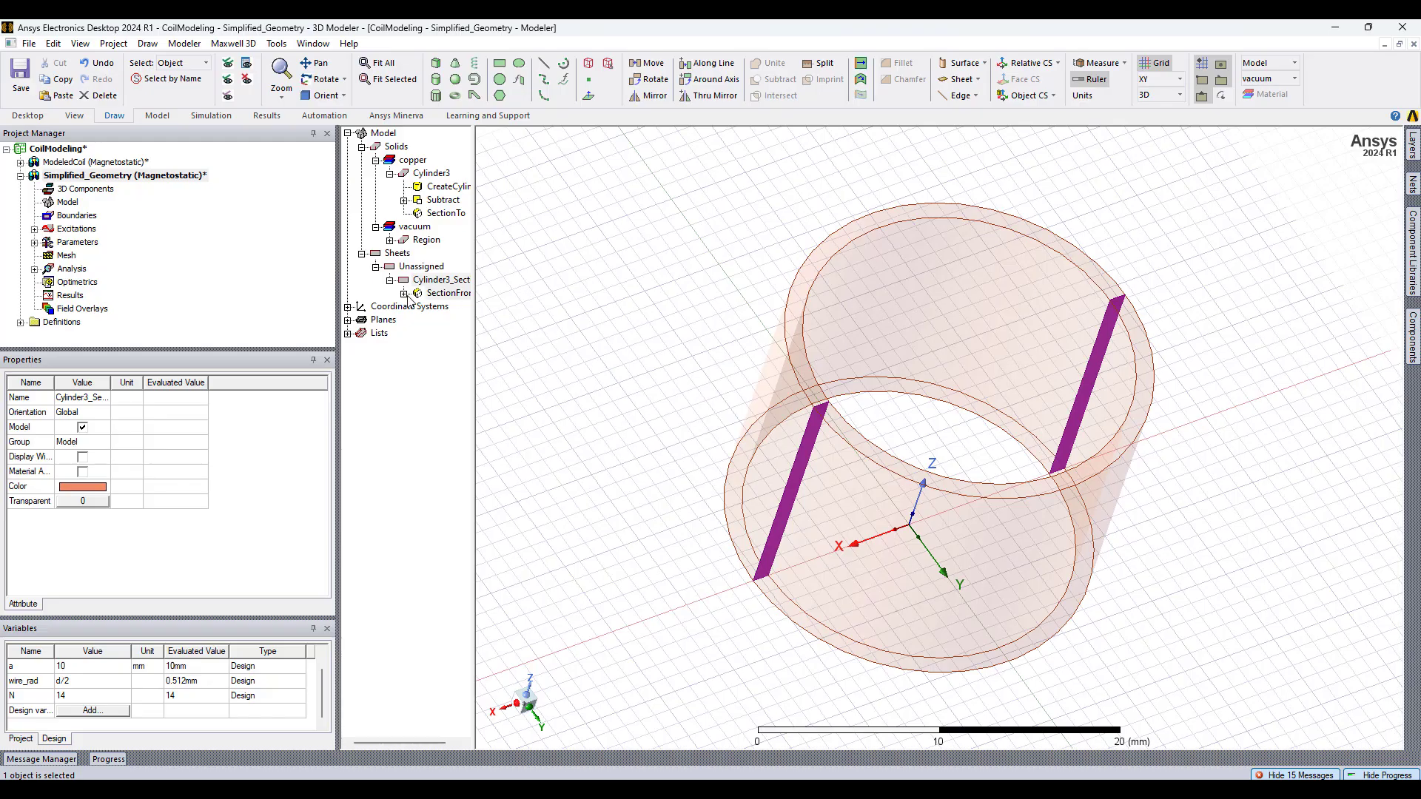
left_click(441, 279)
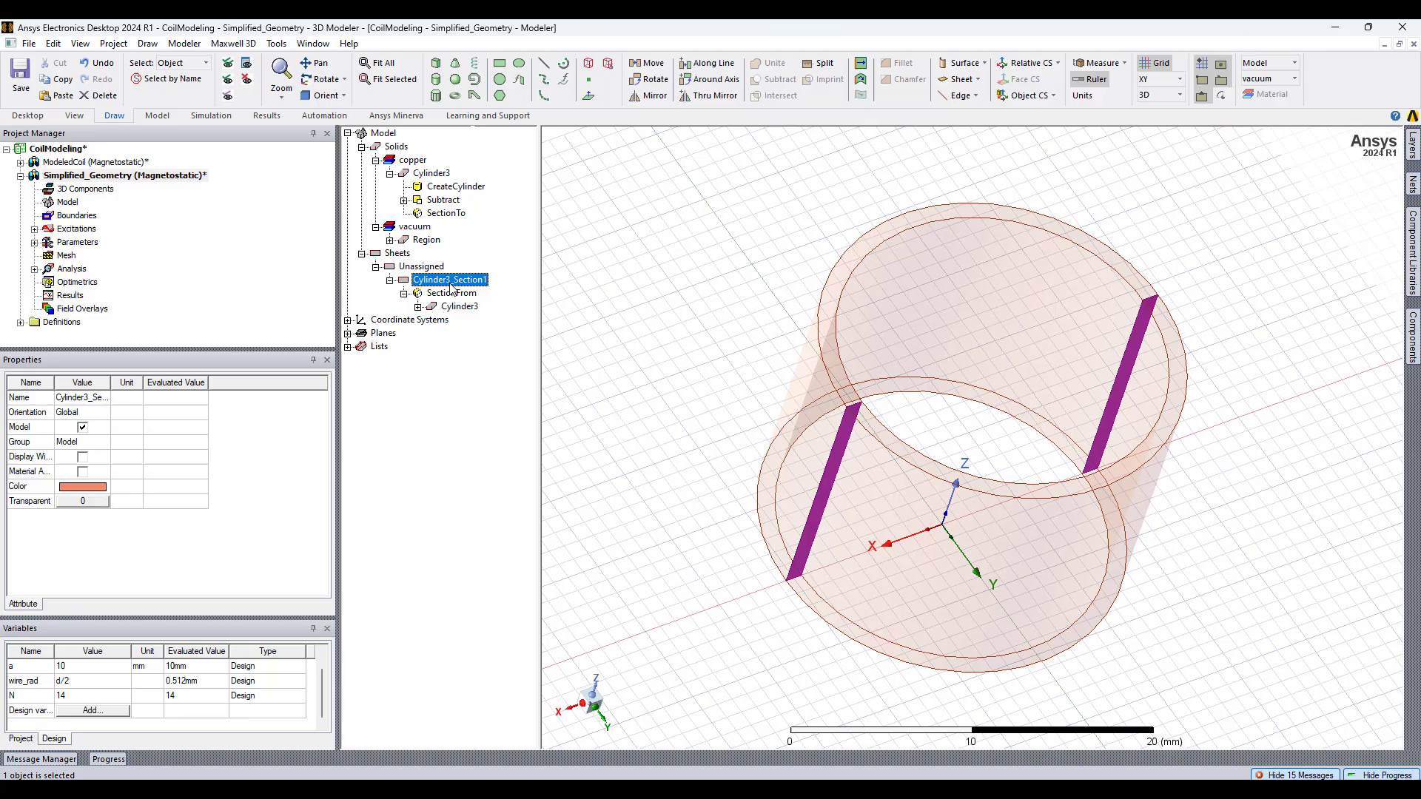
- Separate Cylinder3_Section1 into strips, delete one, and rename the other CoilTerminal
right_click(449, 280)
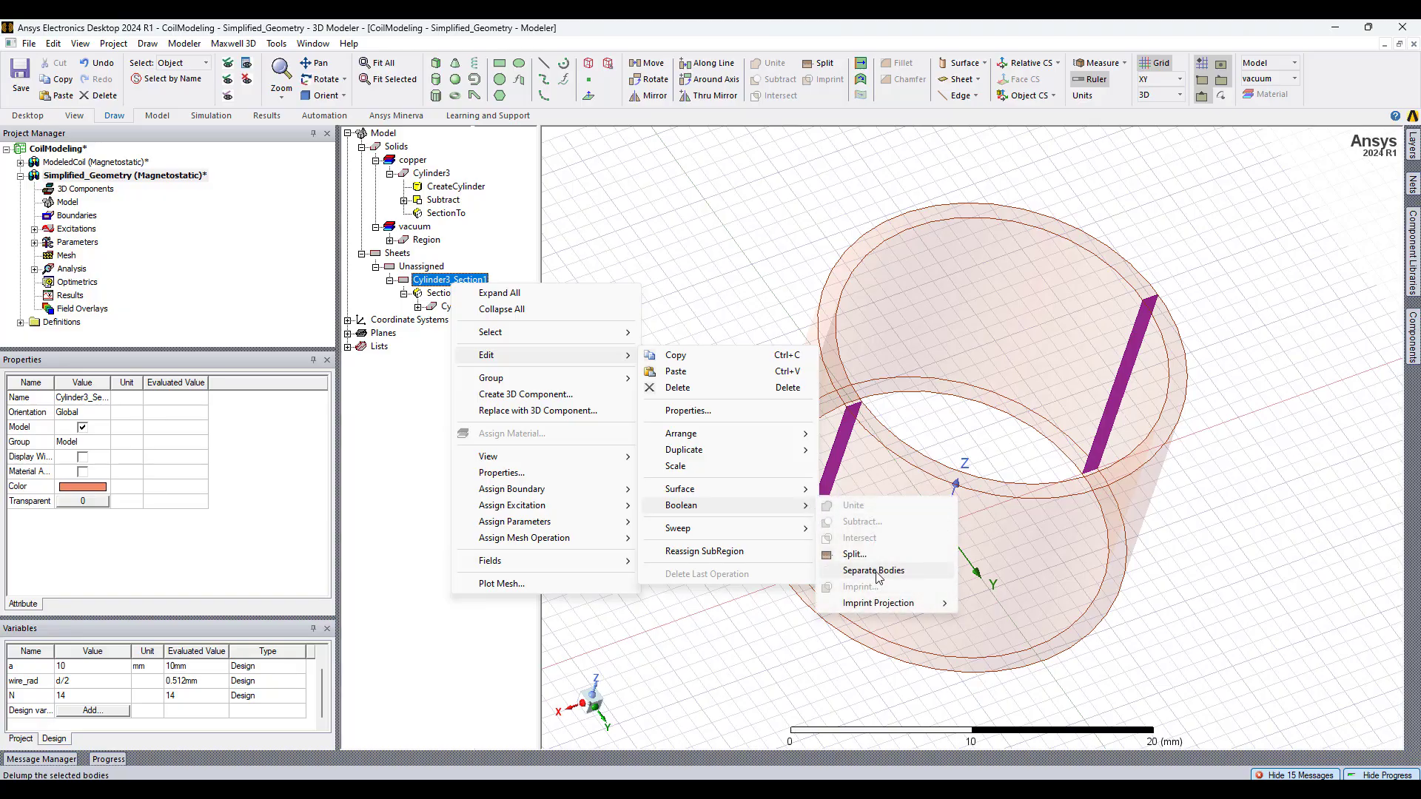
left_click(872, 570)
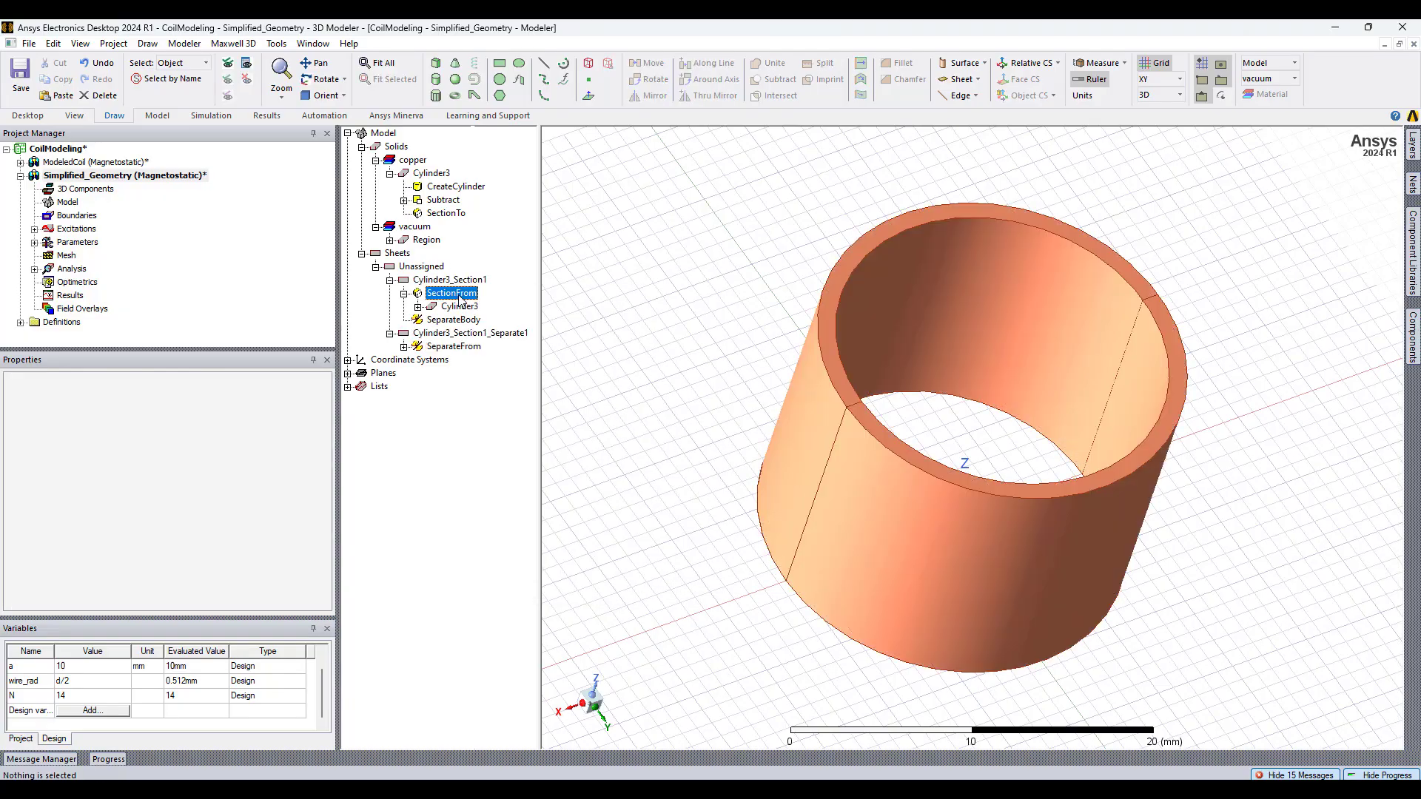
left_click(450, 280)
type("CoilTerminal")
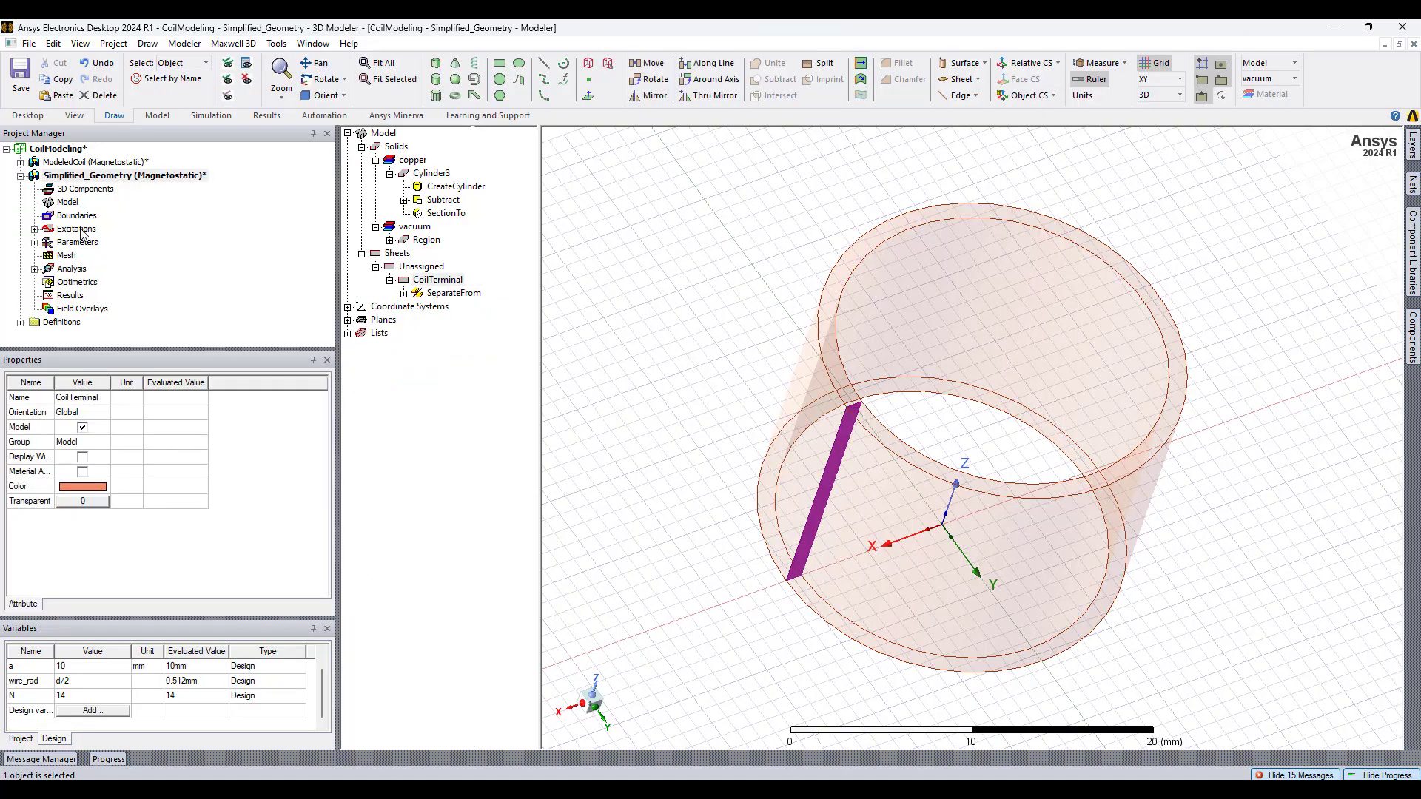
- Assign CoilTerminal as a coil terminal excitation
right_click(74, 229)
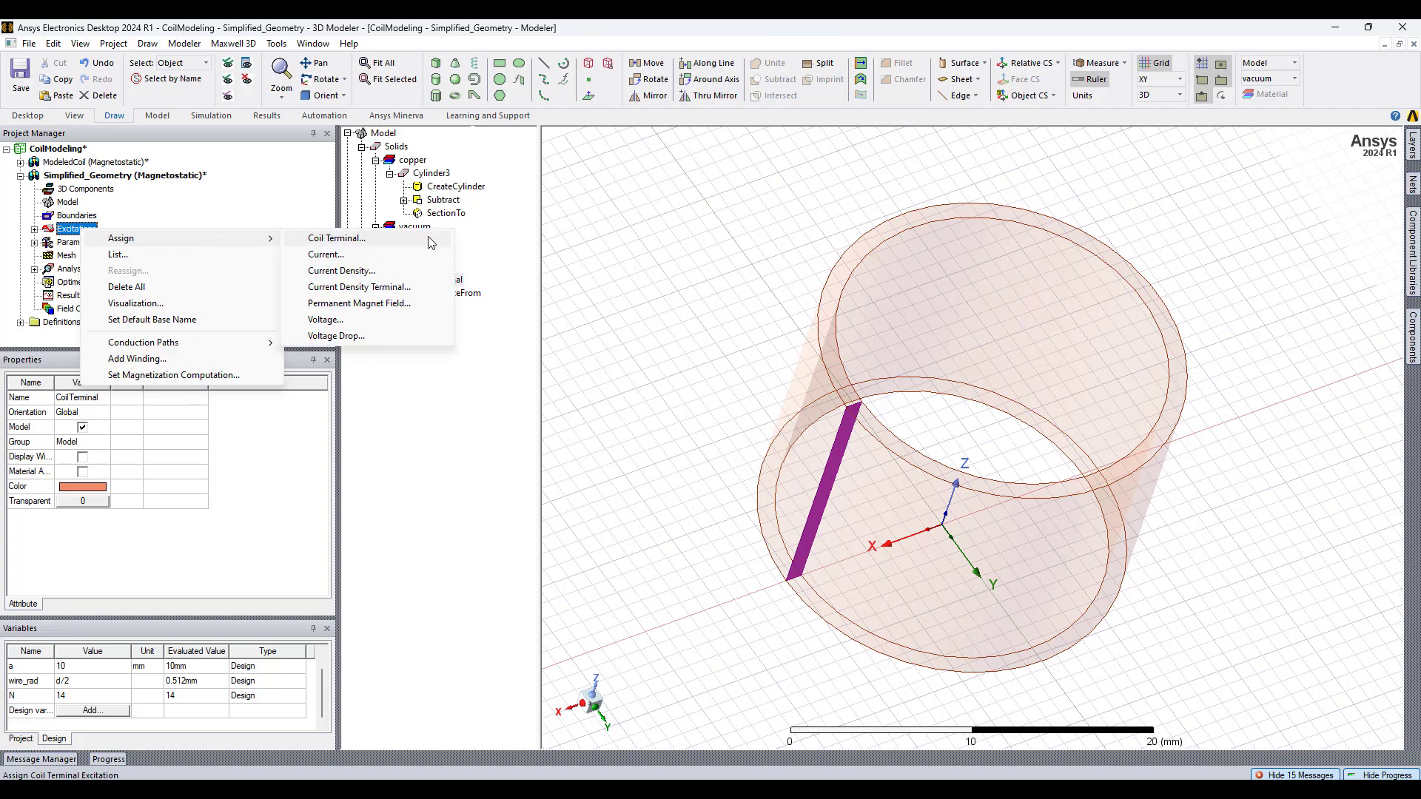
left_click(335, 238)
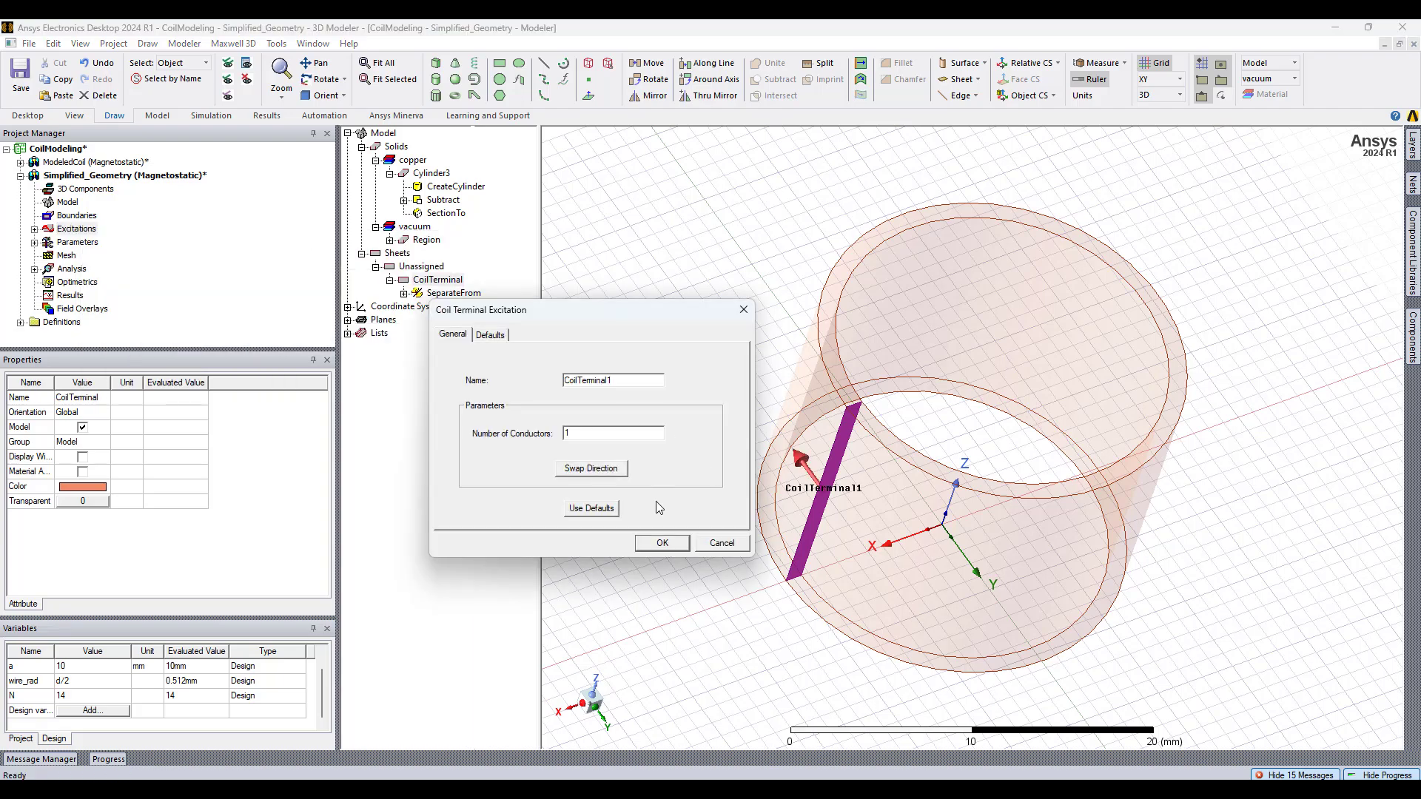
left_click(661, 542)
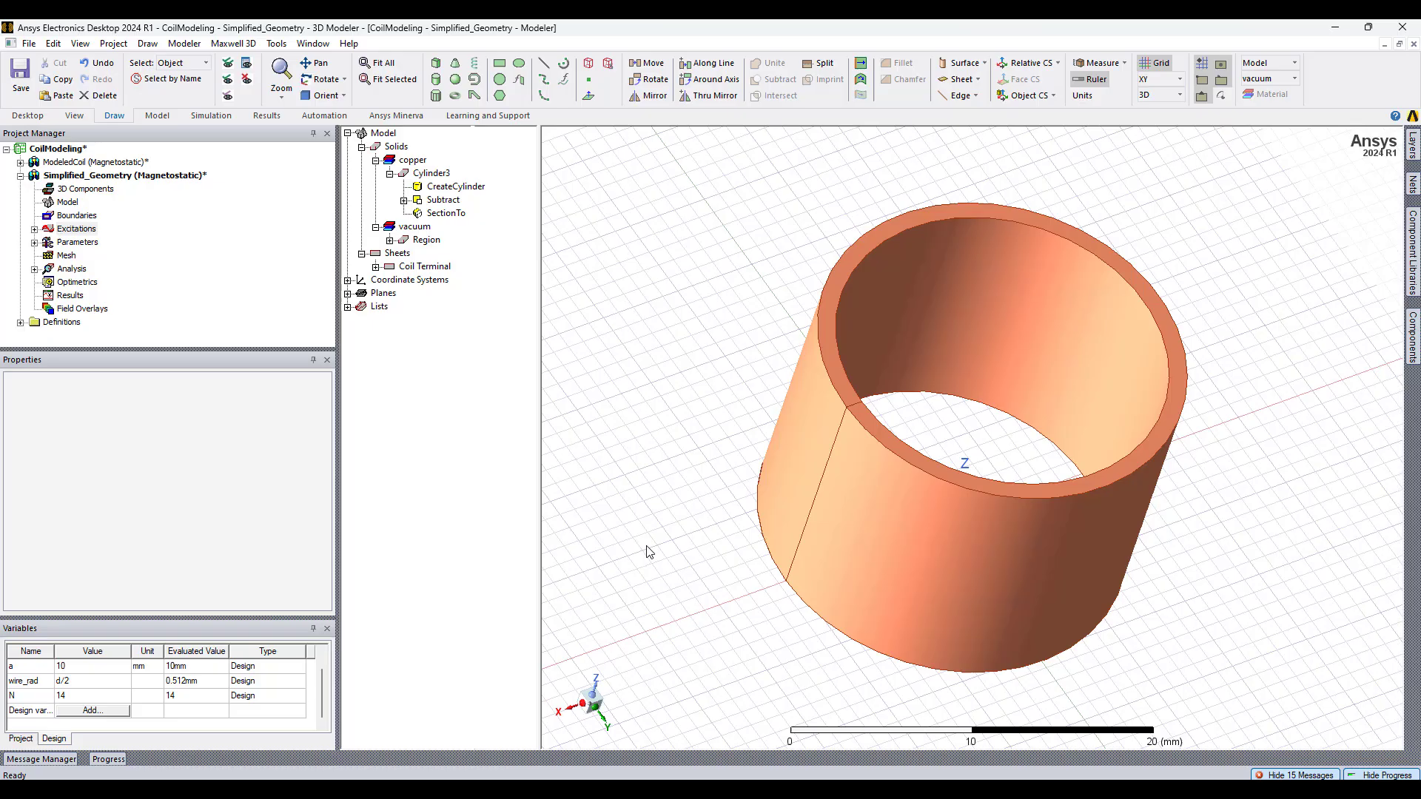
- Add Winding1 as a stranded 1 A current winding
right_click(86, 241)
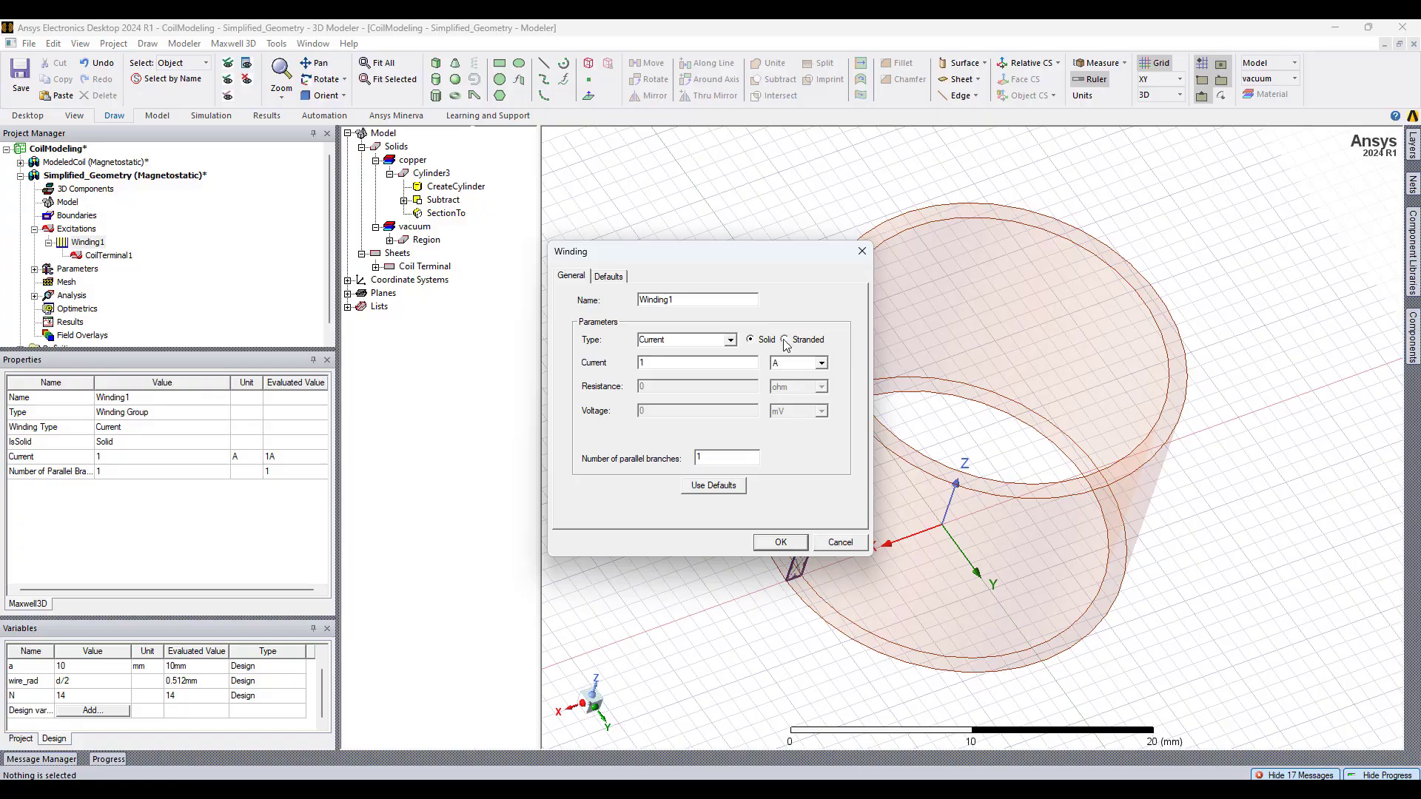
left_click(784, 339)
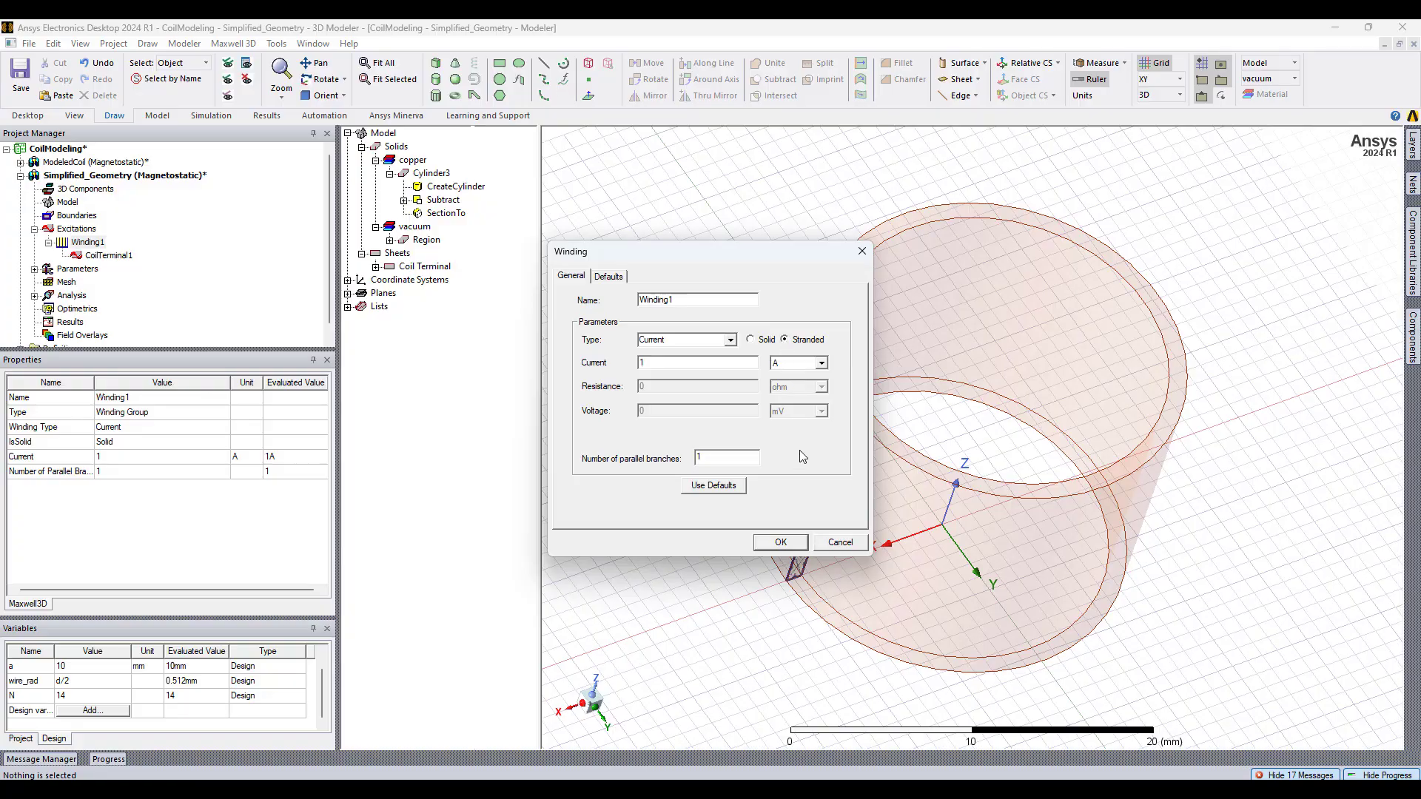
left_click(780, 543)
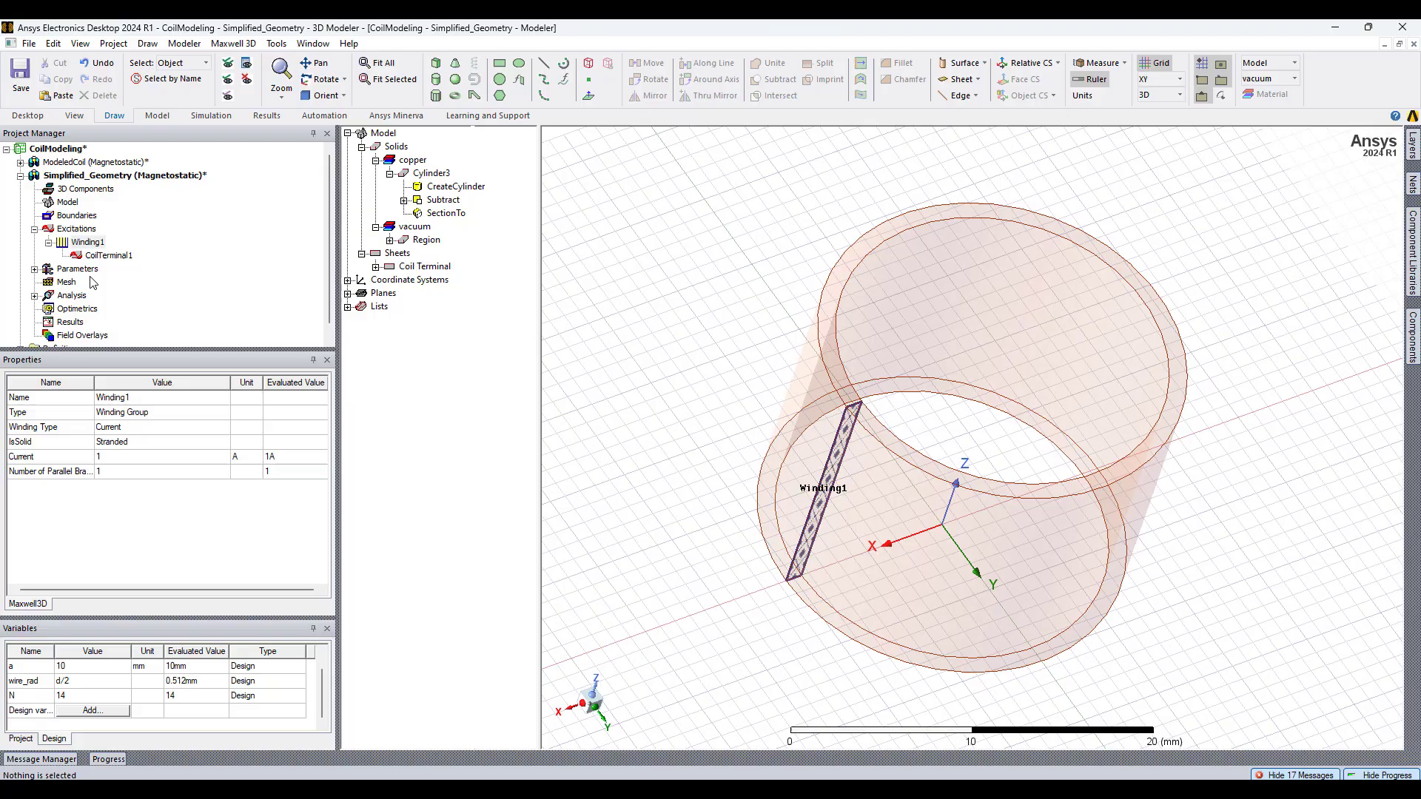
- Set CoilTerminal1's Number of Conductors to 14
double_click(105, 256)
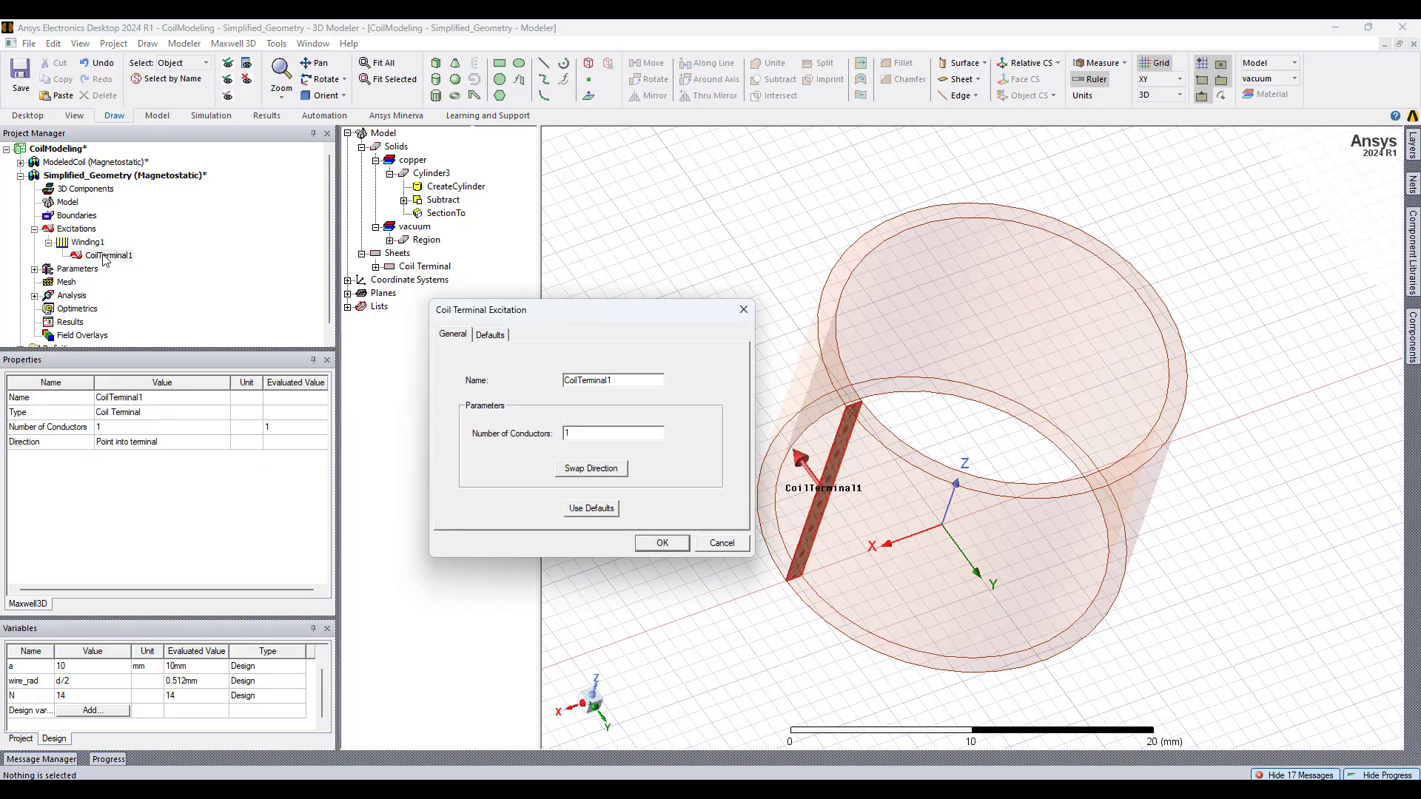
left_click(612, 433)
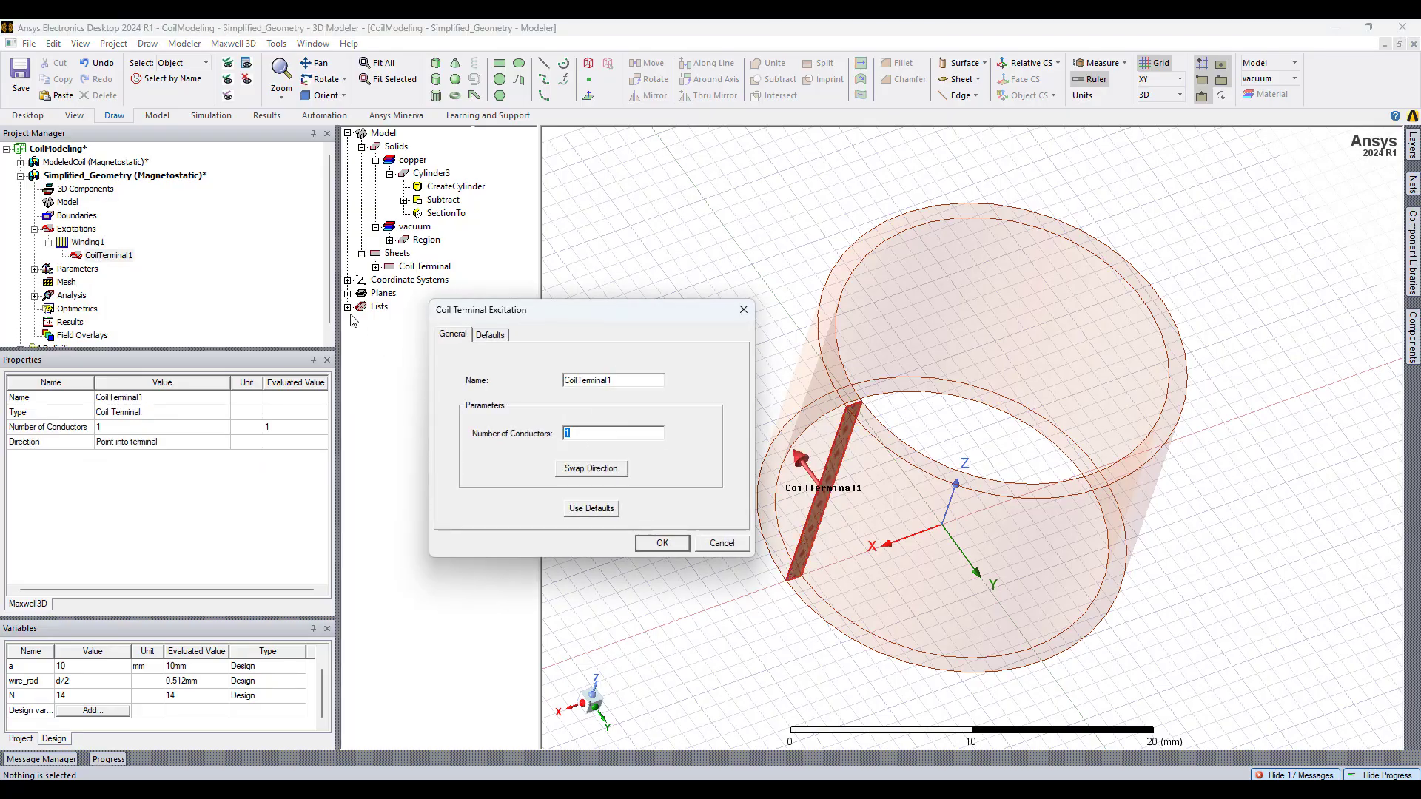
left_click(662, 542)
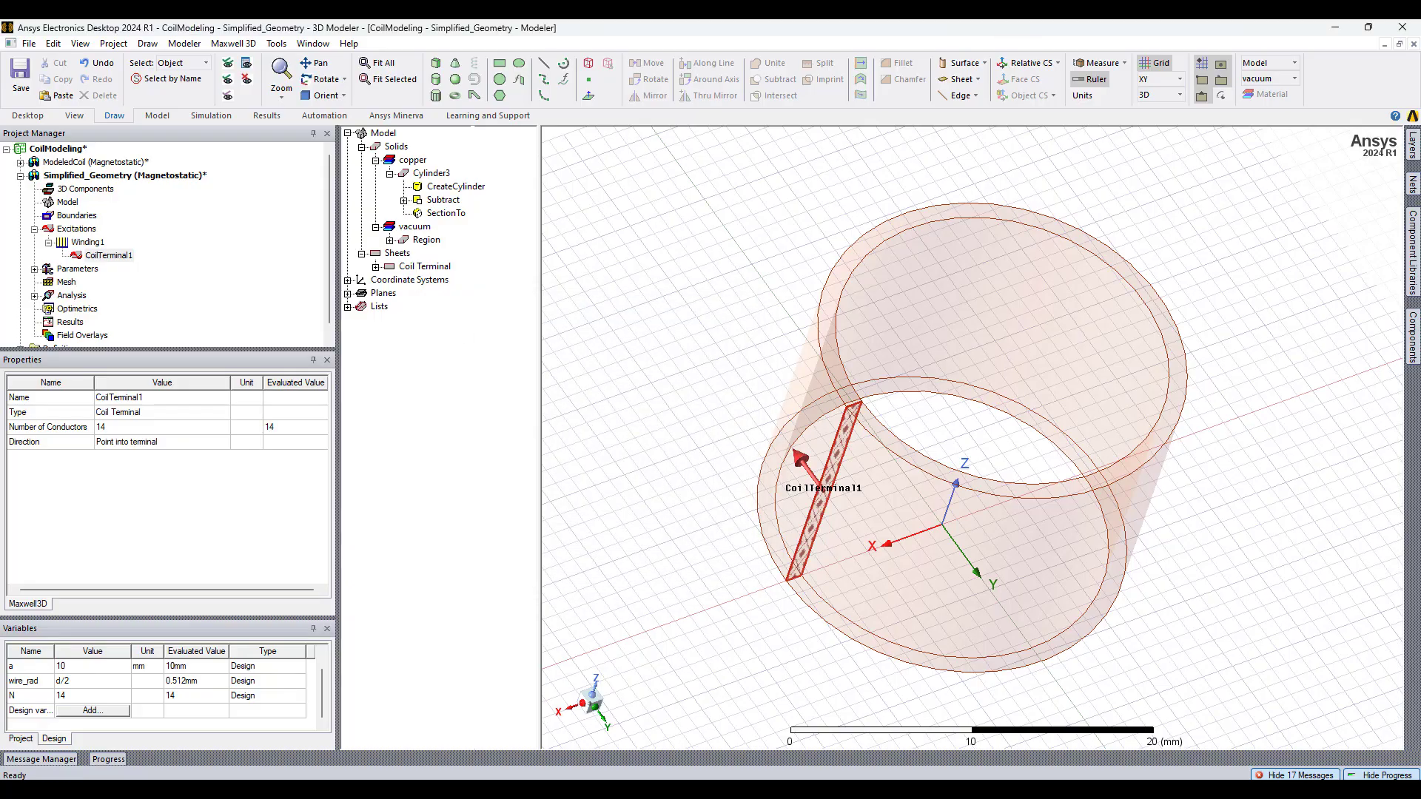
left_click(109, 255)
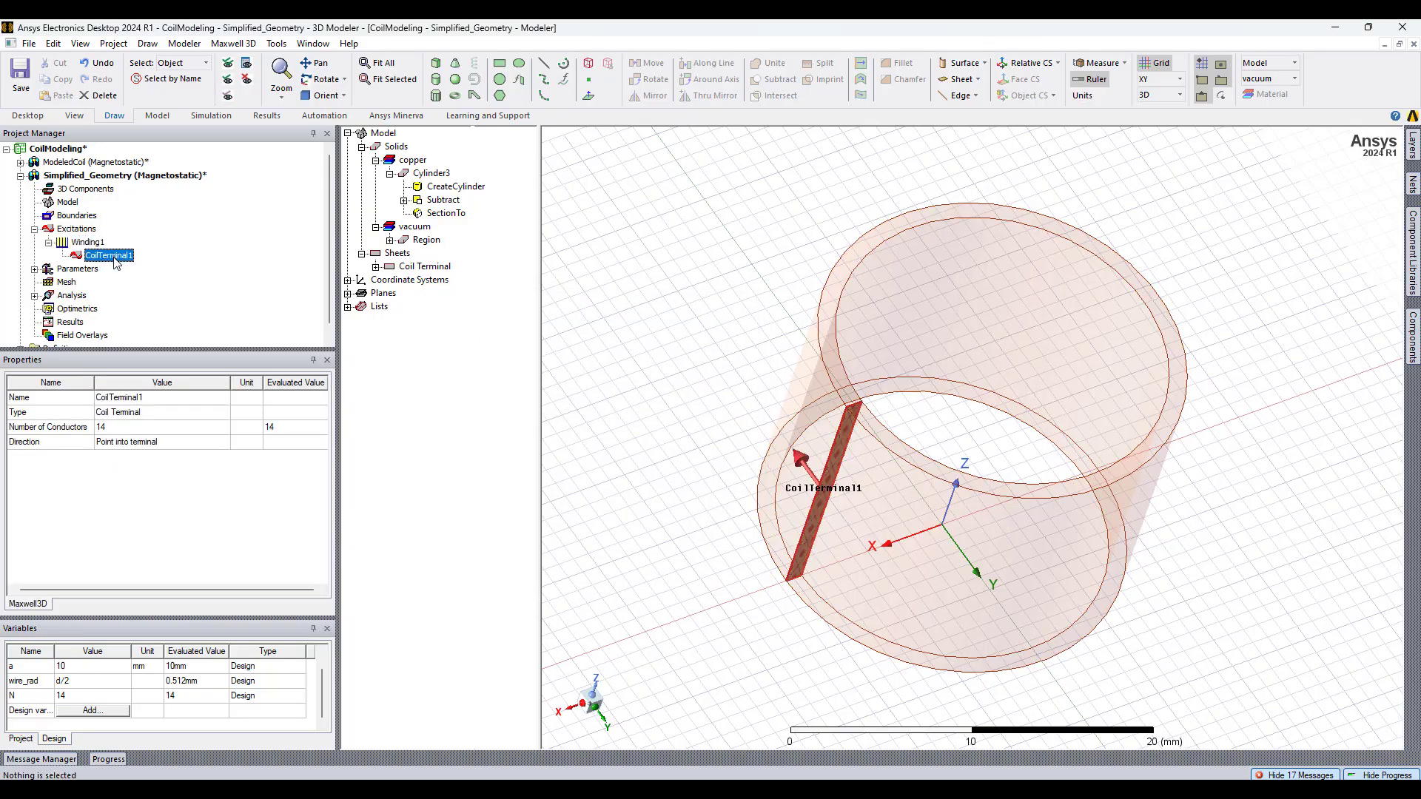
left_click(312, 43)
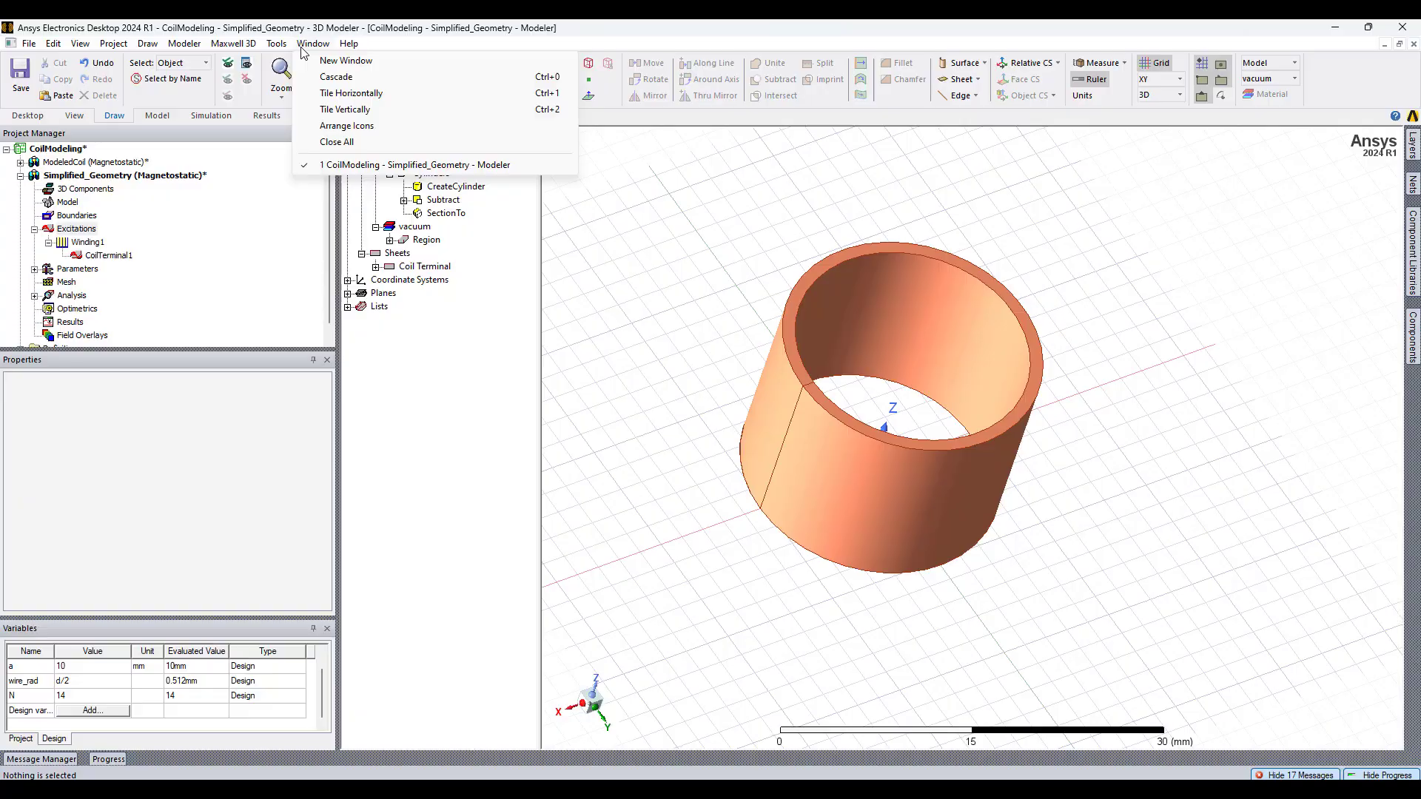